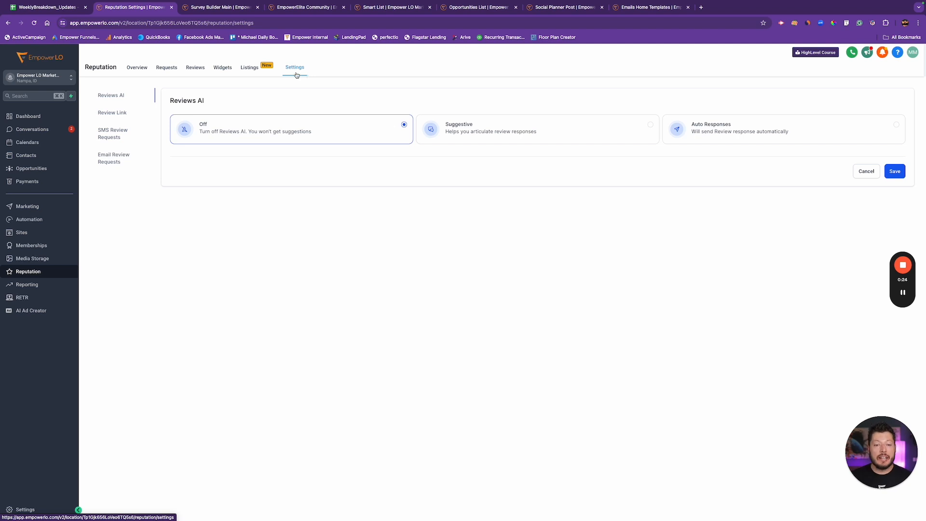
pyautogui.moveTo(381, 134)
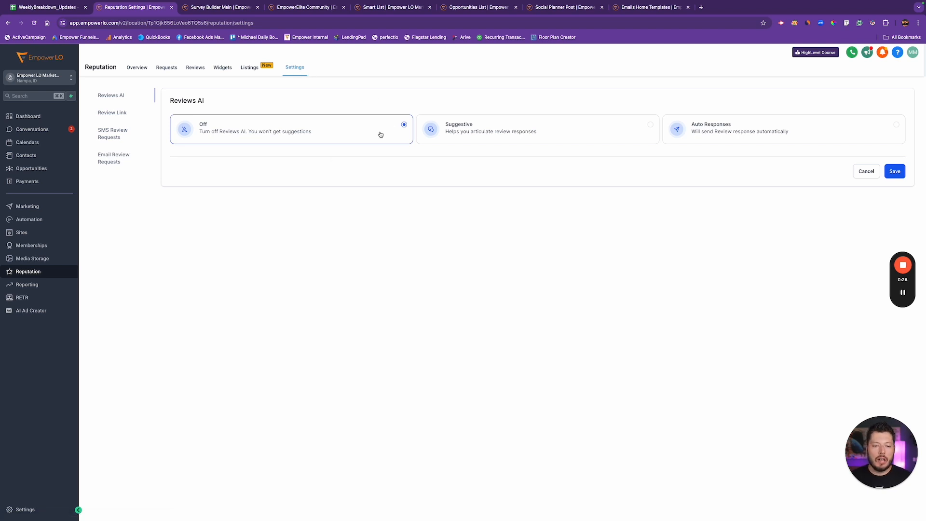
pyautogui.moveTo(27, 272)
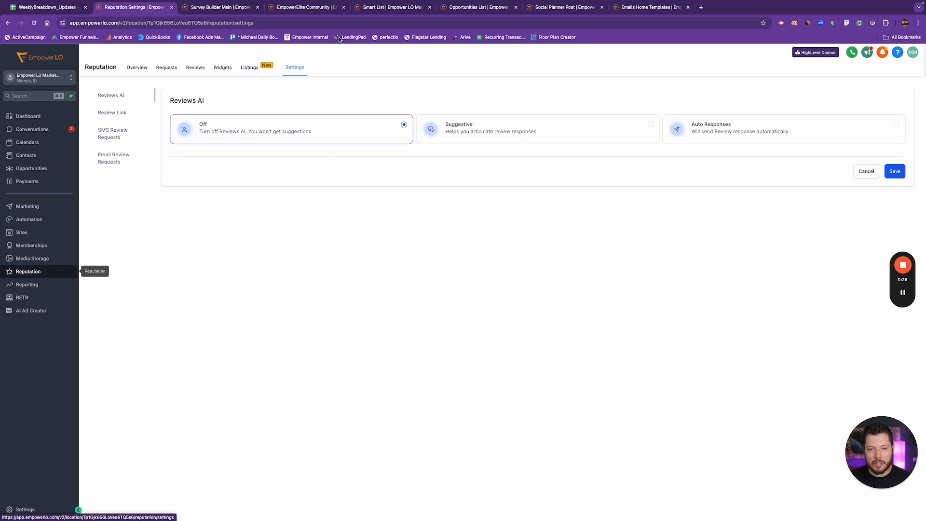
pyautogui.moveTo(294, 83)
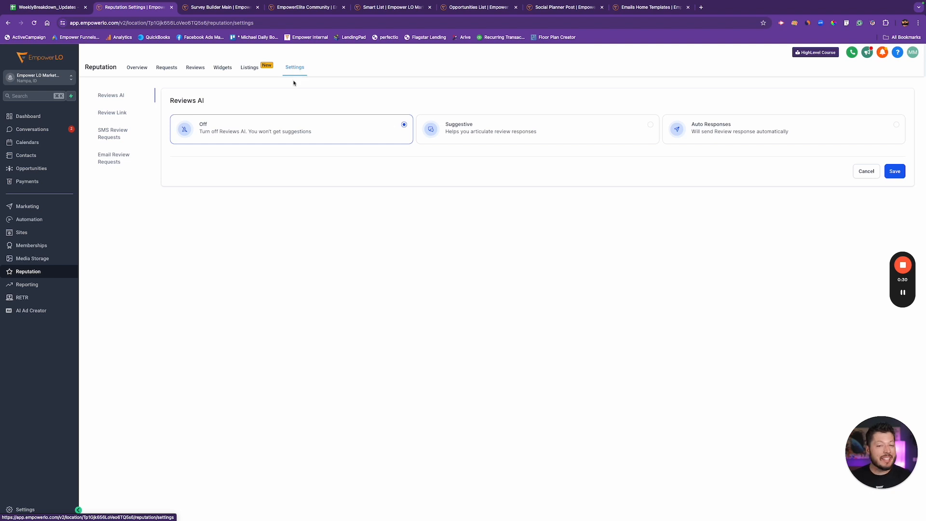
pyautogui.moveTo(628, 102)
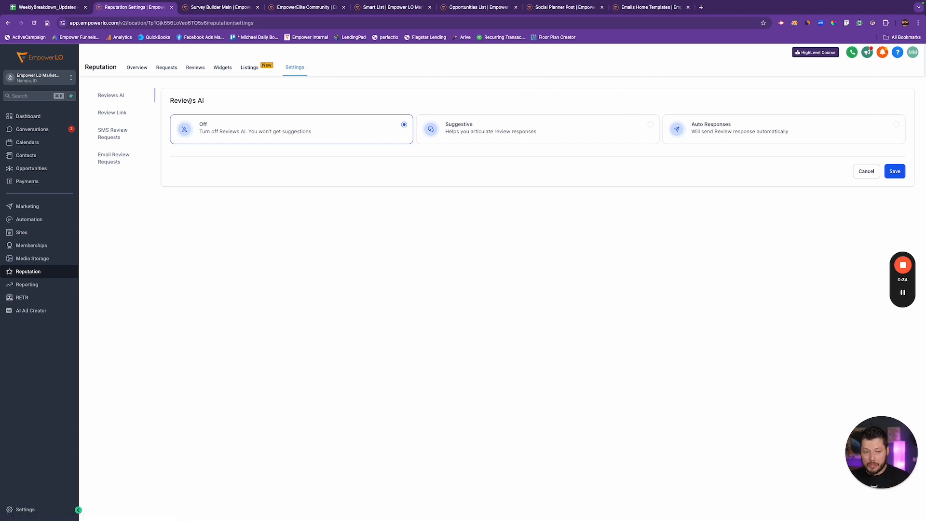
pyautogui.moveTo(306, 104)
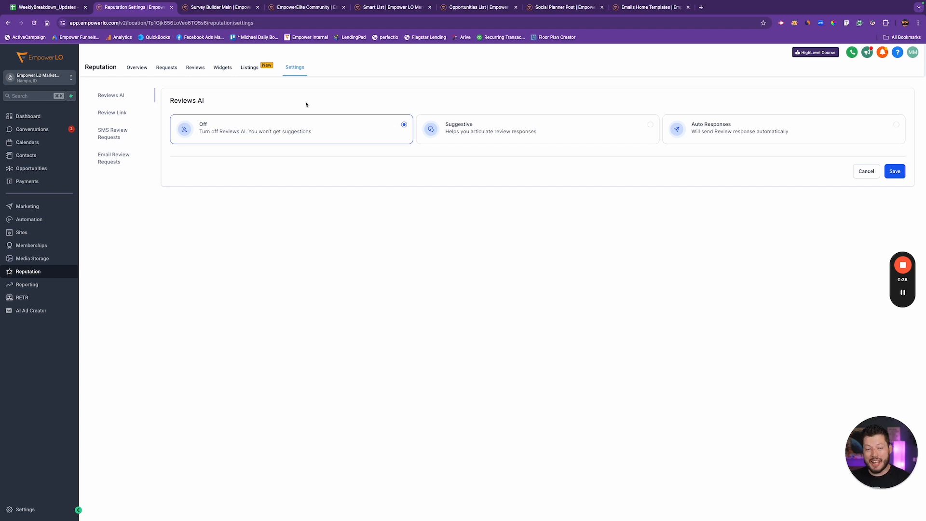
pyautogui.moveTo(346, 116)
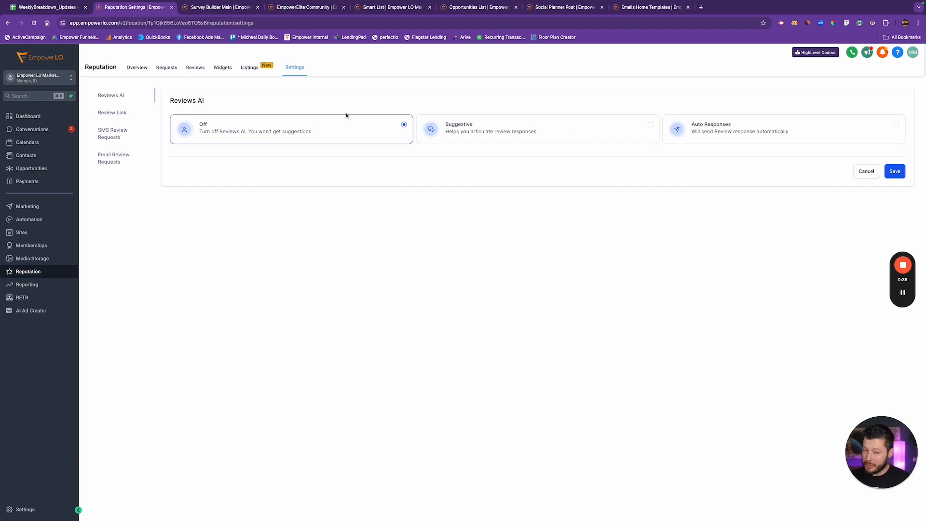
pyautogui.moveTo(799, 108)
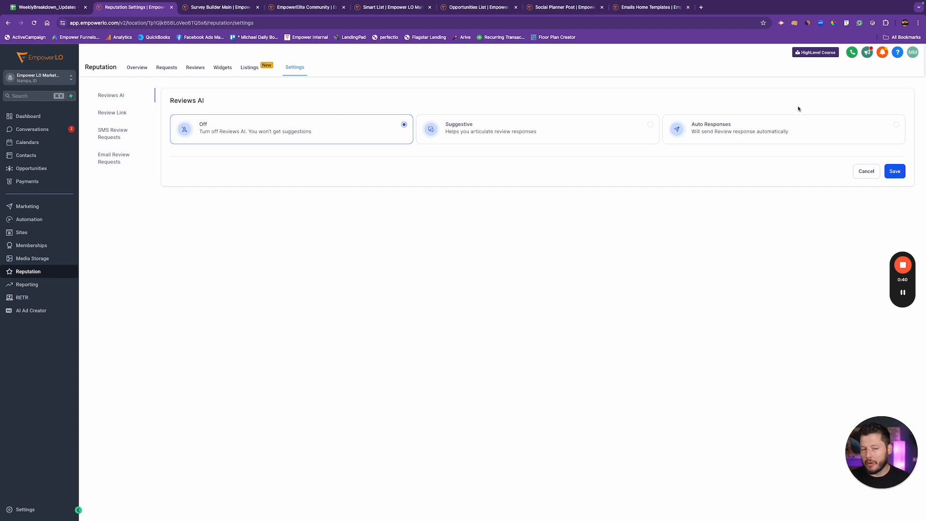
pyautogui.moveTo(560, 97)
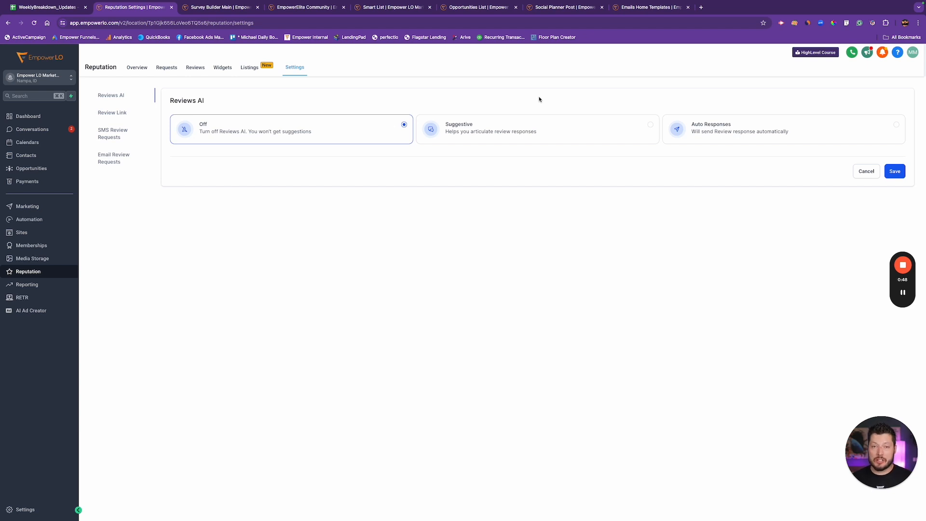
pyautogui.moveTo(520, 102)
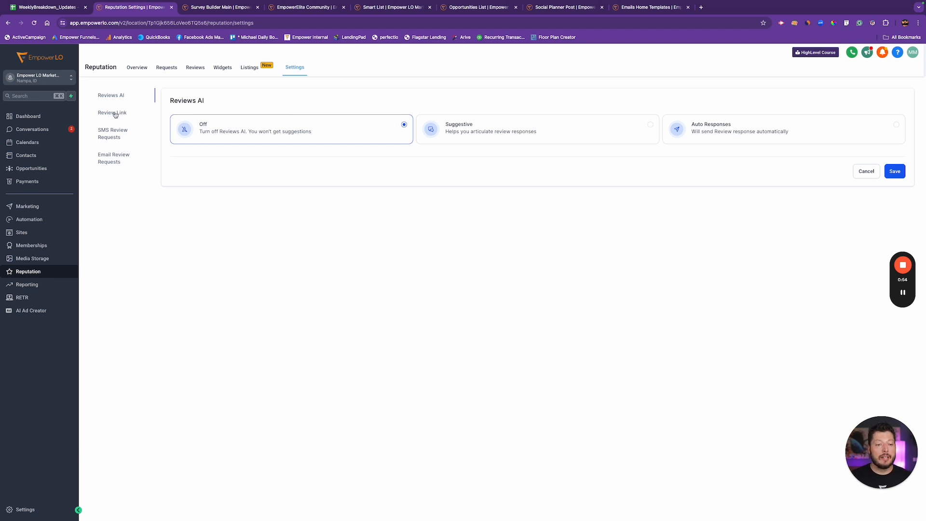
# View the Review Link and Email Review Requests settings, then land on SMS Review Requests.
pyautogui.click(112, 112)
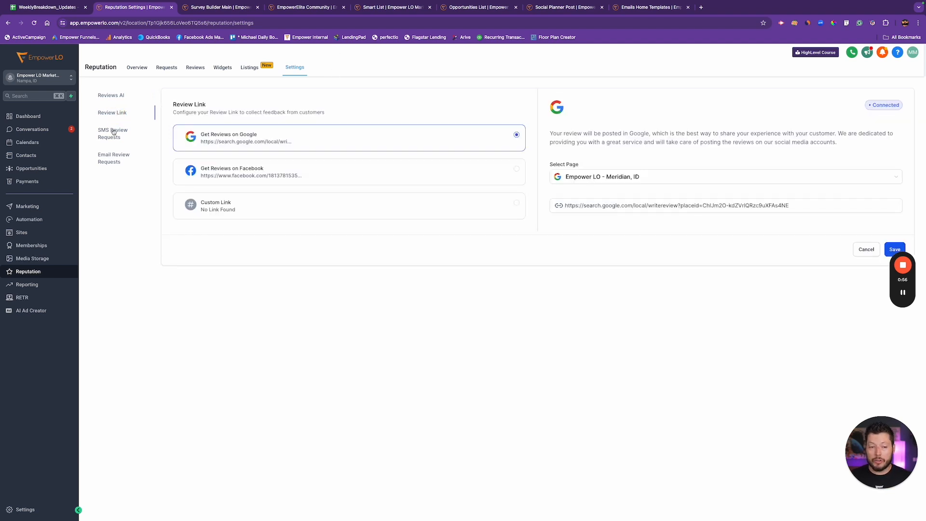
pyautogui.click(114, 159)
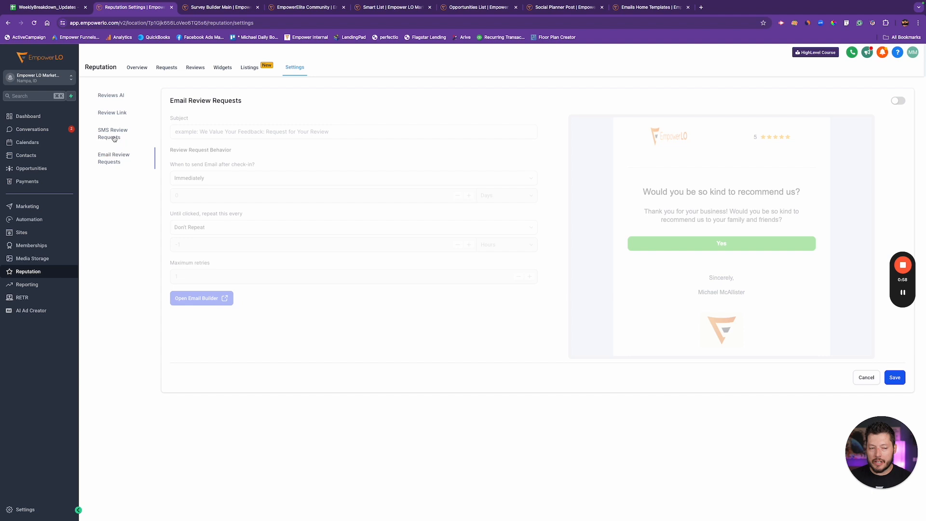
pyautogui.click(111, 133)
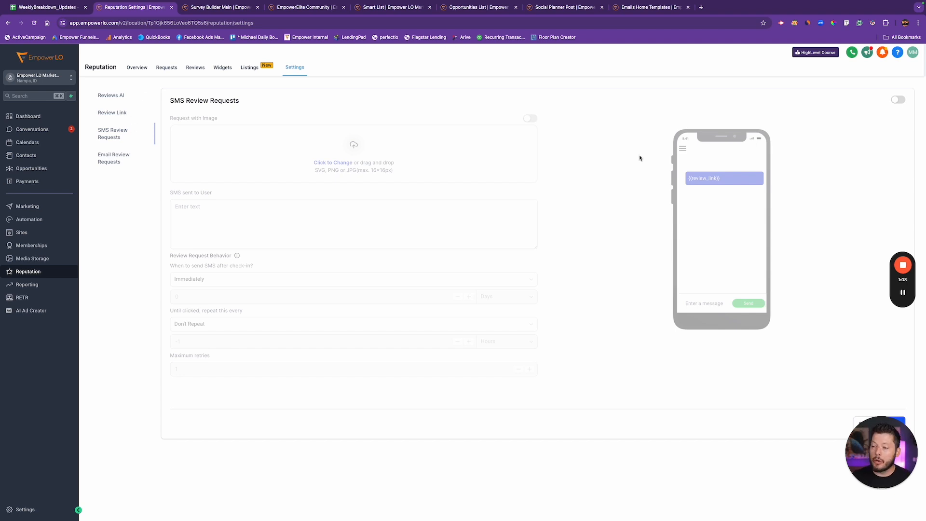
pyautogui.moveTo(419, 144)
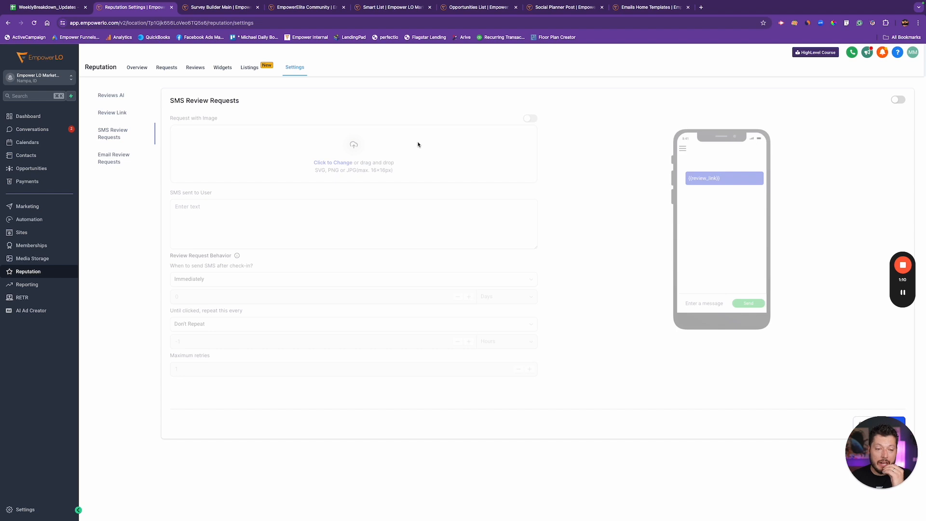
pyautogui.moveTo(613, 114)
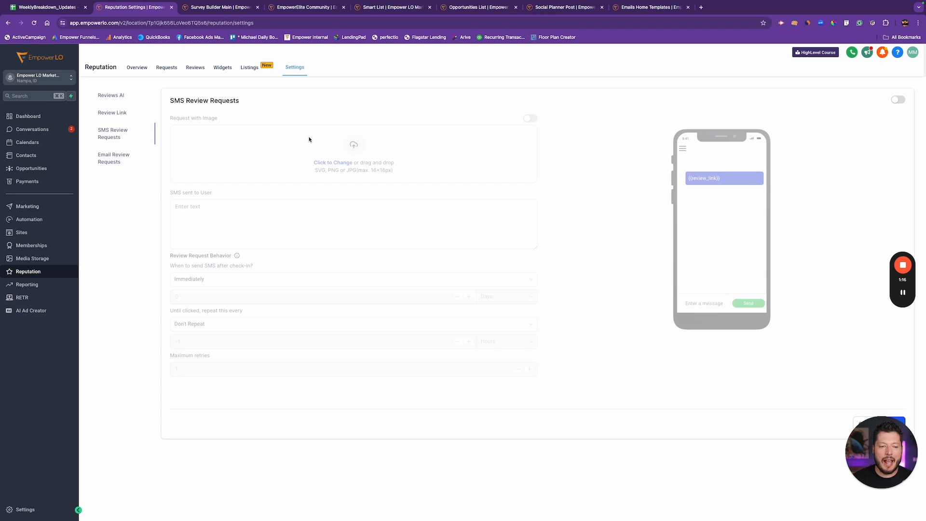
pyautogui.moveTo(246, 133)
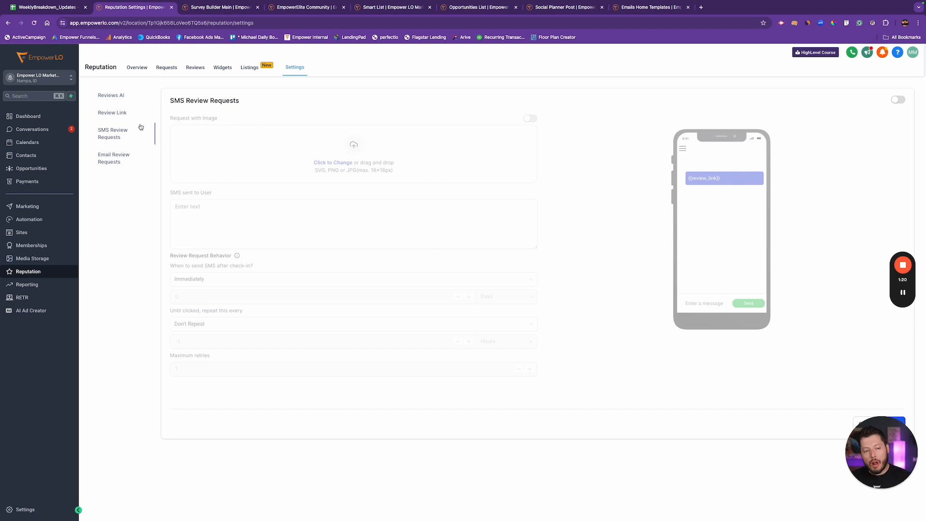
pyautogui.moveTo(45, 212)
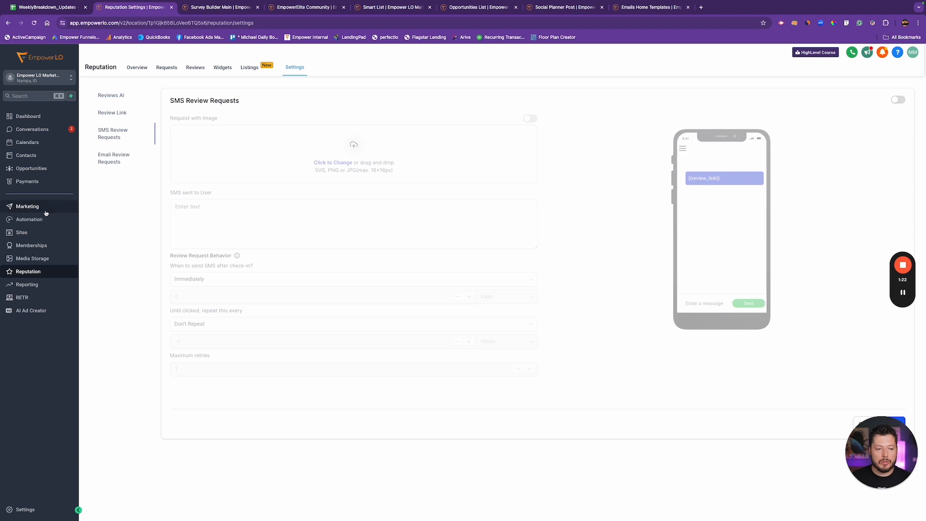
pyautogui.moveTo(30, 220)
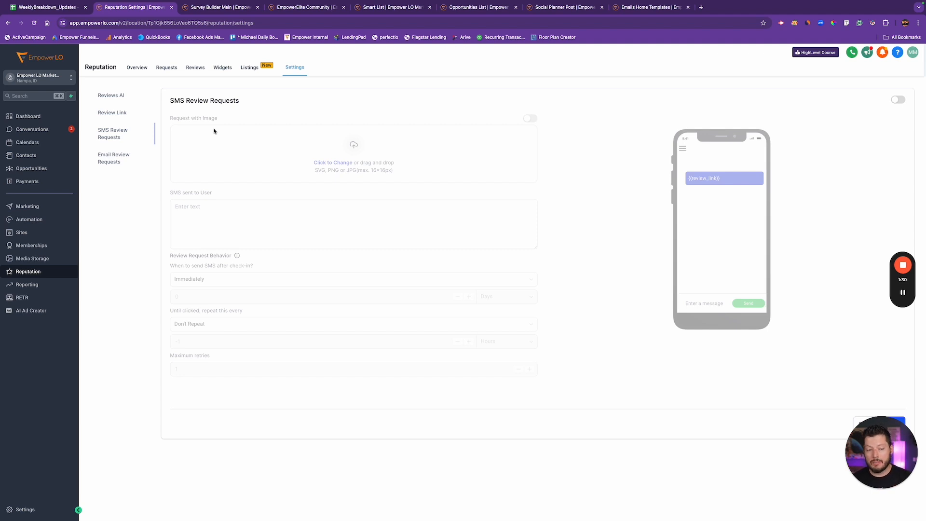
# From the Automation workflow list sorted by Recent, start a new blank workflow in the builder.
pyautogui.click(28, 233)
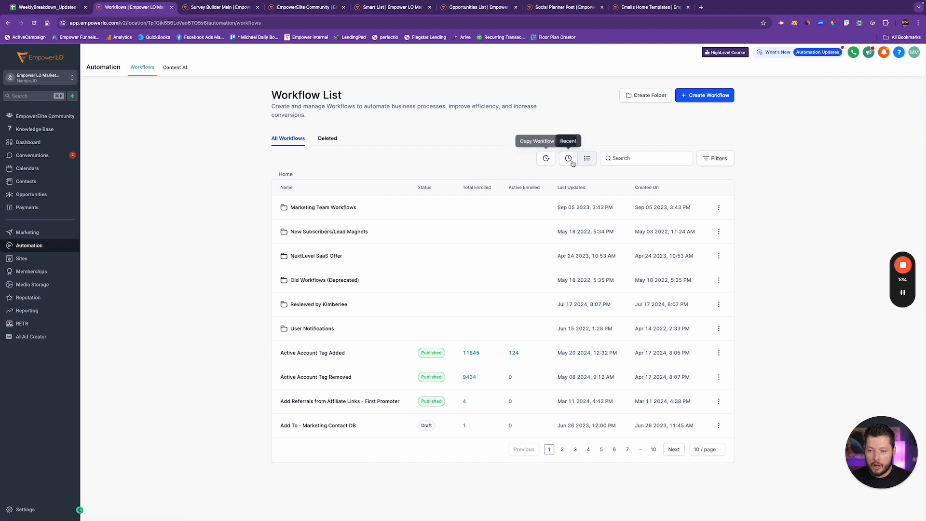
pyautogui.click(568, 158)
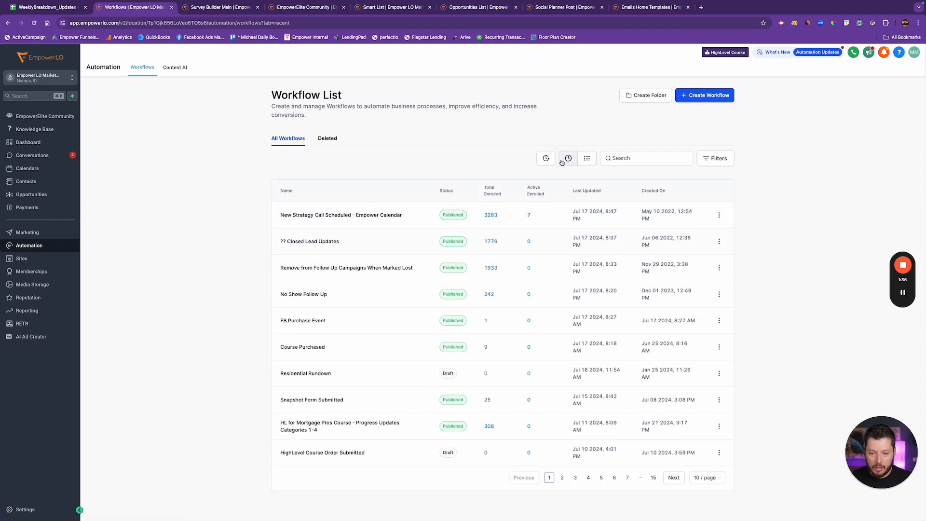
pyautogui.click(705, 95)
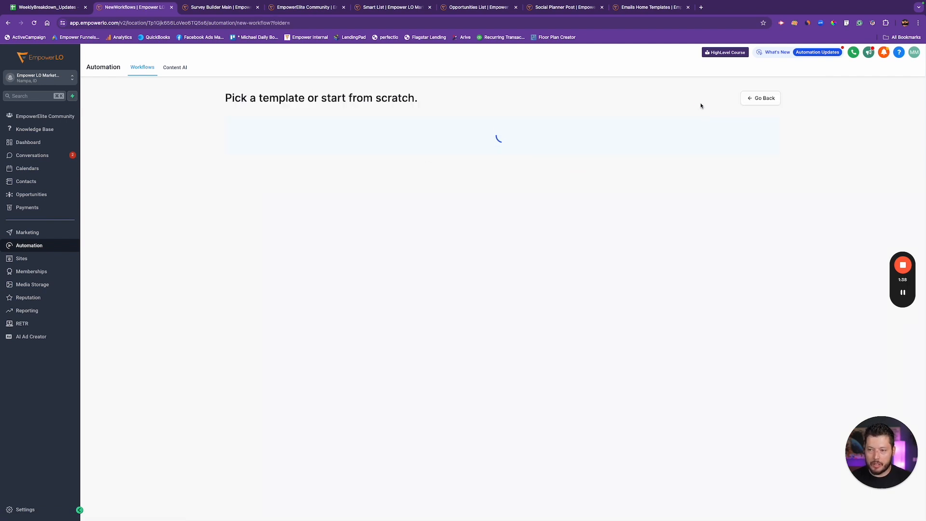
pyautogui.click(760, 99)
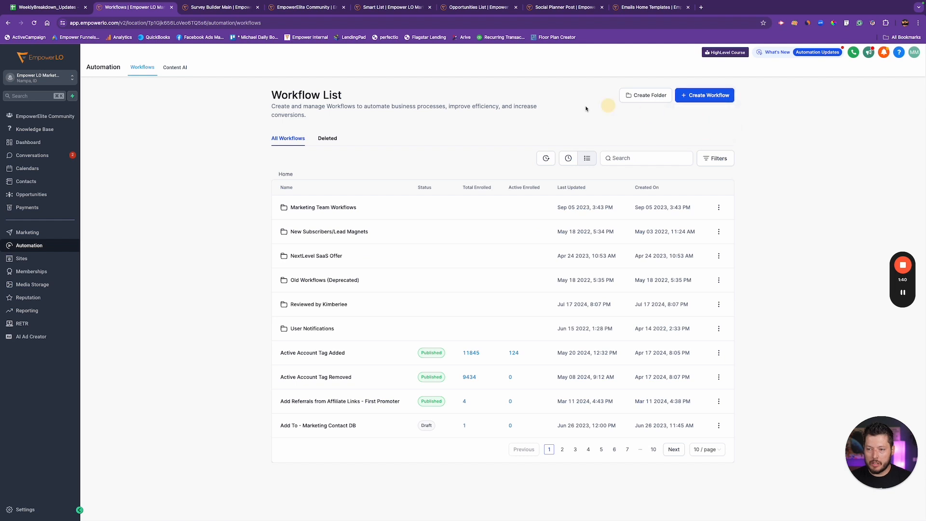
pyautogui.click(705, 94)
pyautogui.write('send re')
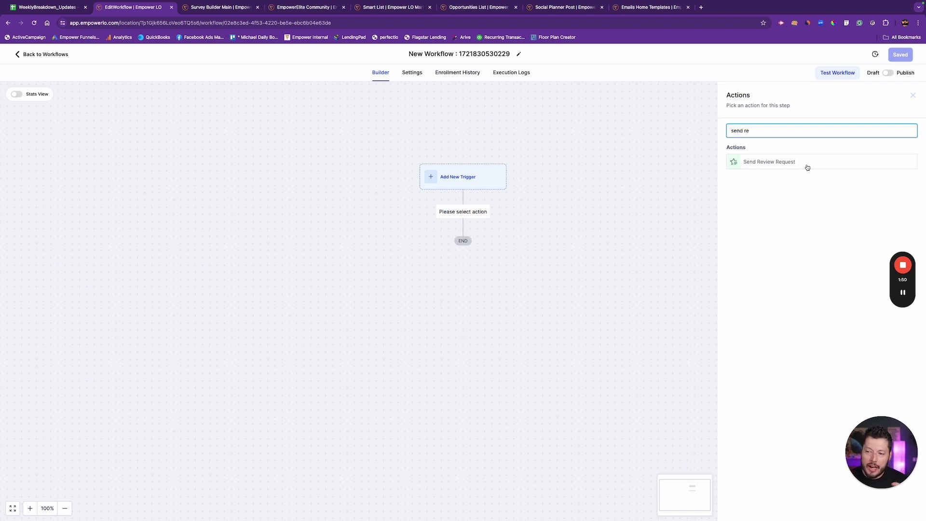
pyautogui.moveTo(795, 164)
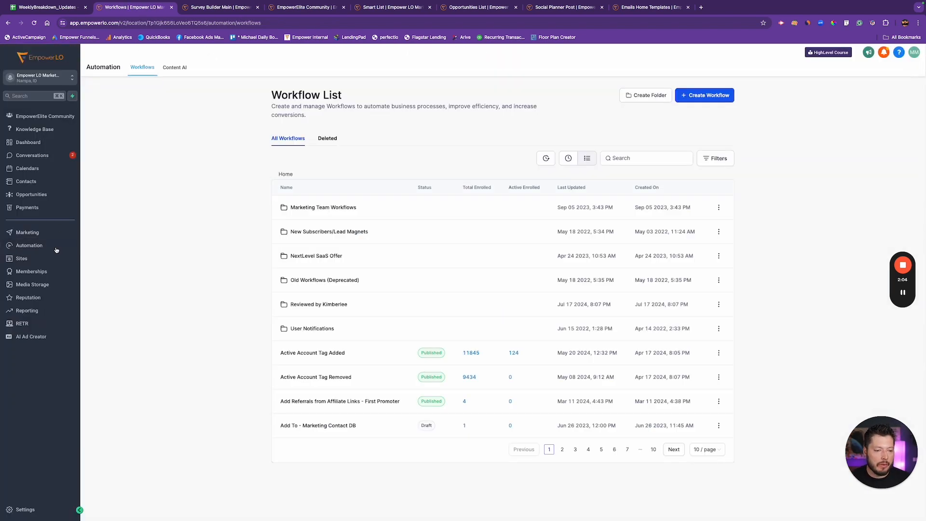
# Go to Reputation settings and turn on SMS Review Requests.
pyautogui.click(28, 297)
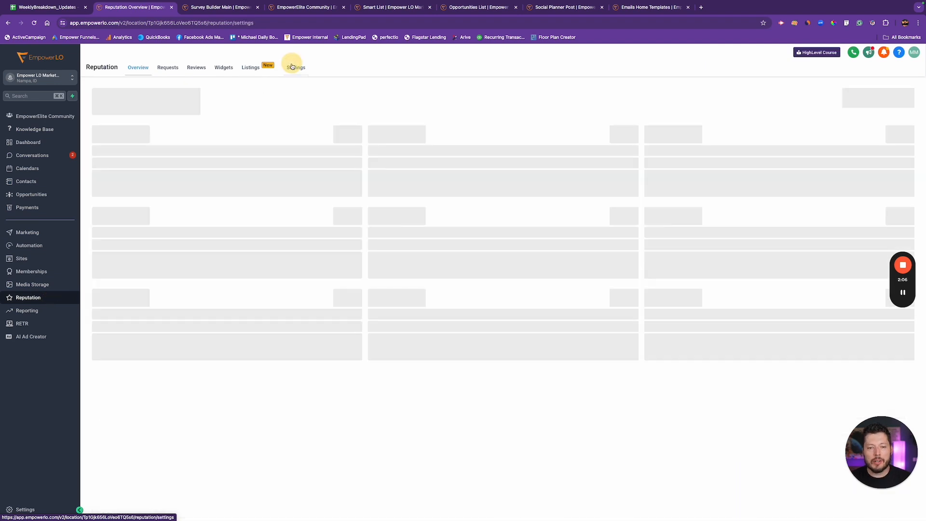
pyautogui.click(295, 67)
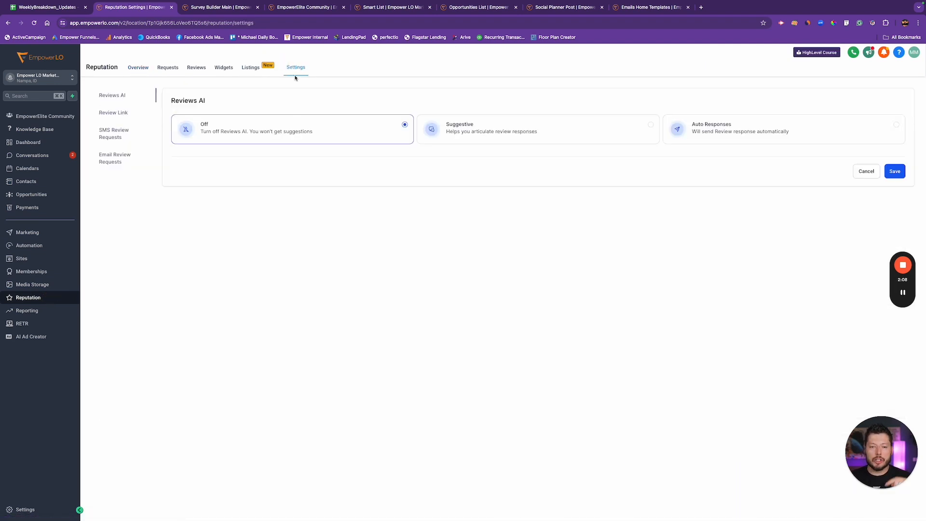
pyautogui.click(114, 133)
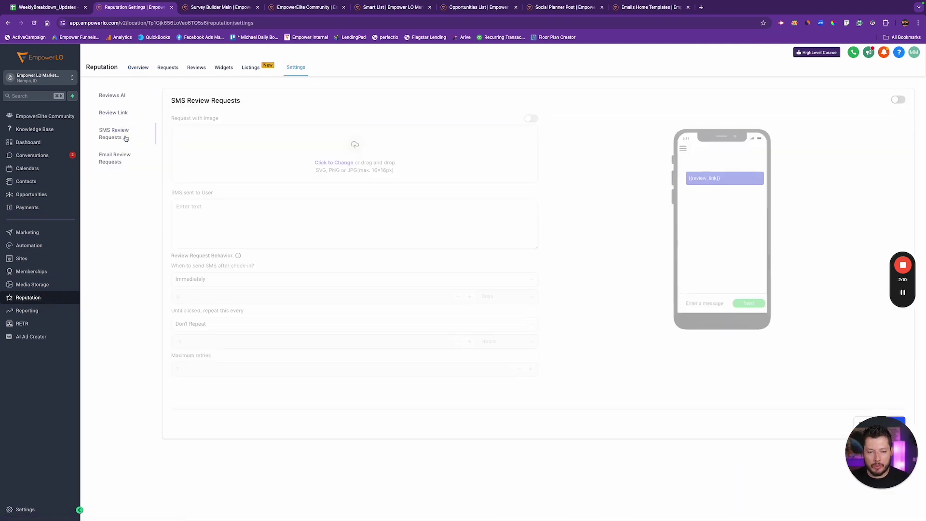
pyautogui.moveTo(284, 237)
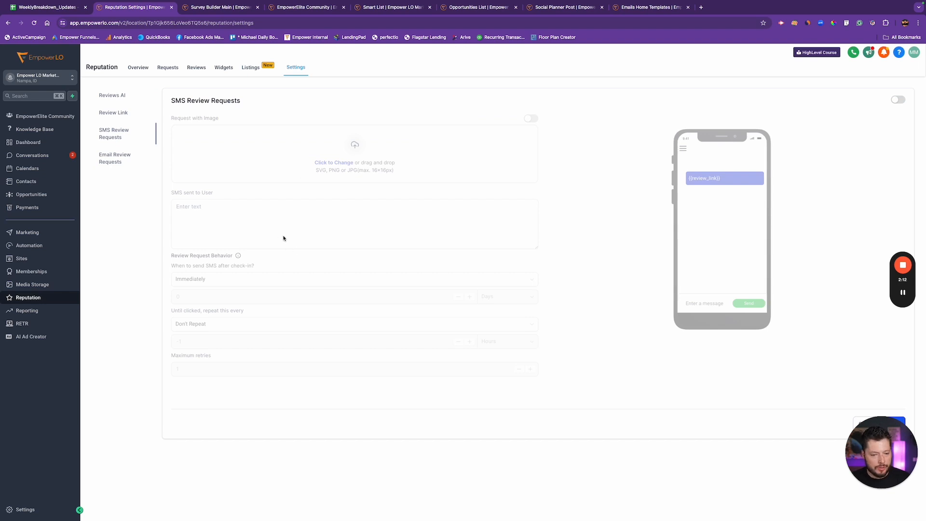
pyautogui.click(899, 100)
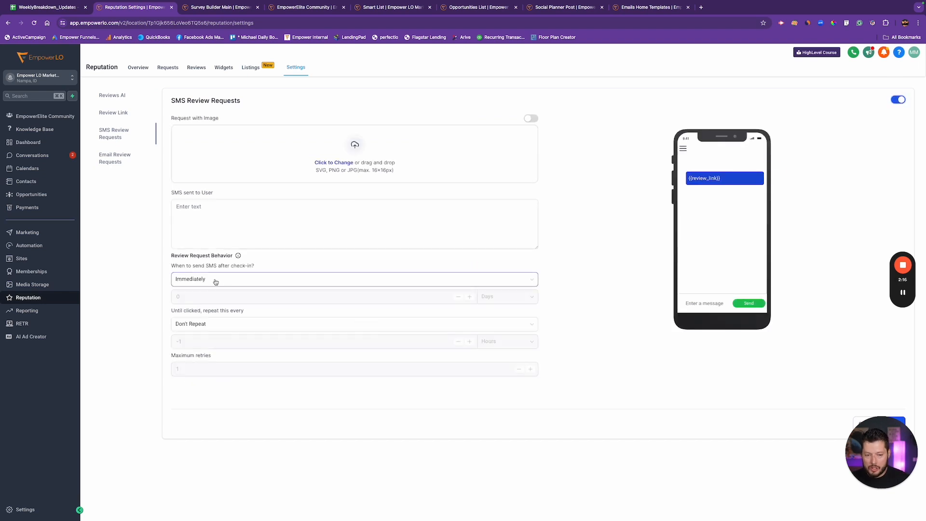
pyautogui.moveTo(208, 280)
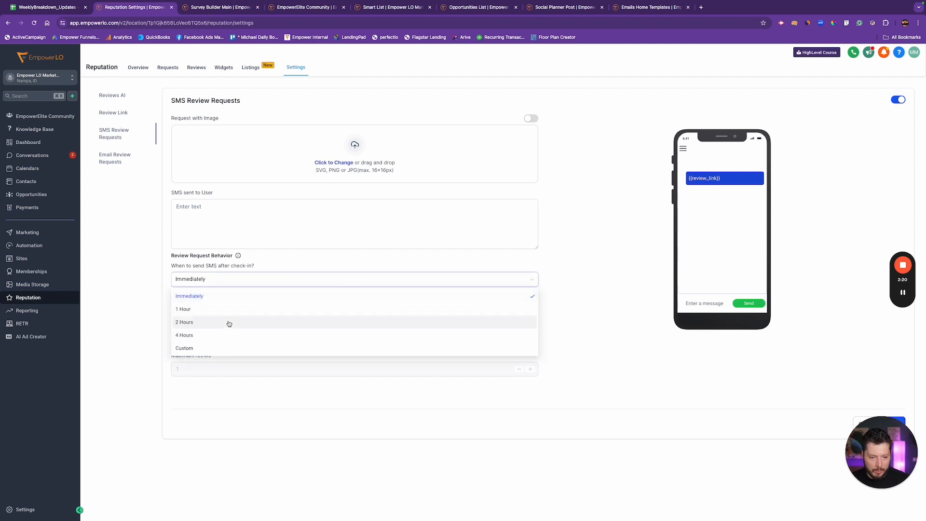
# Set 'When to send SMS' to Custom, then return to the Review Link settings.
pyautogui.click(184, 348)
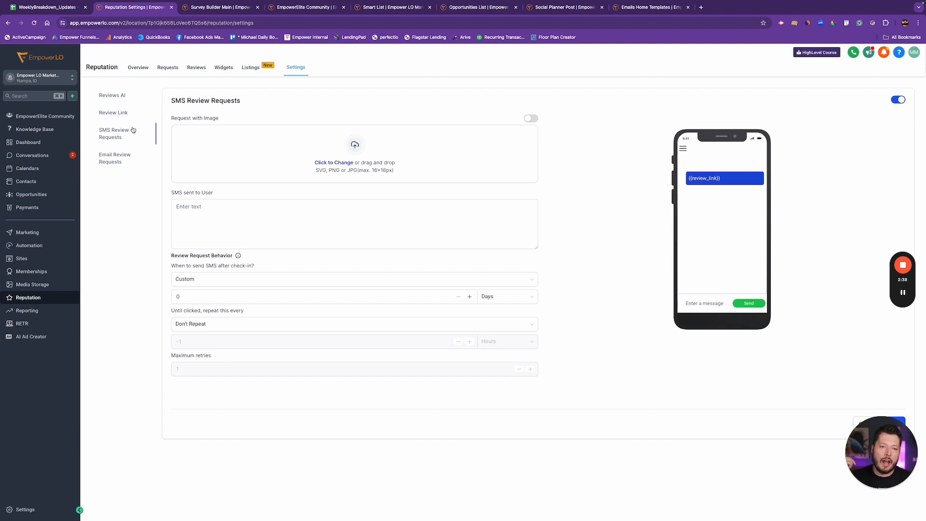
pyautogui.click(112, 94)
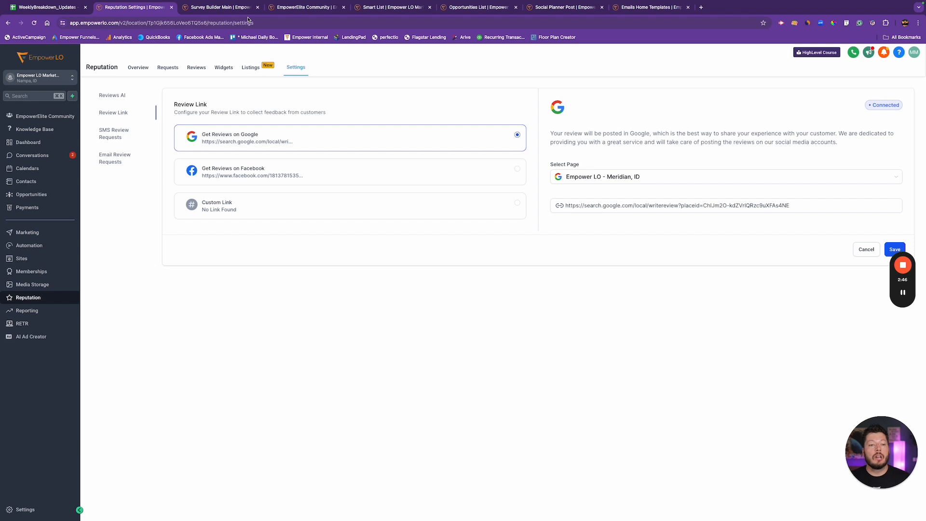
pyautogui.moveTo(218, 7)
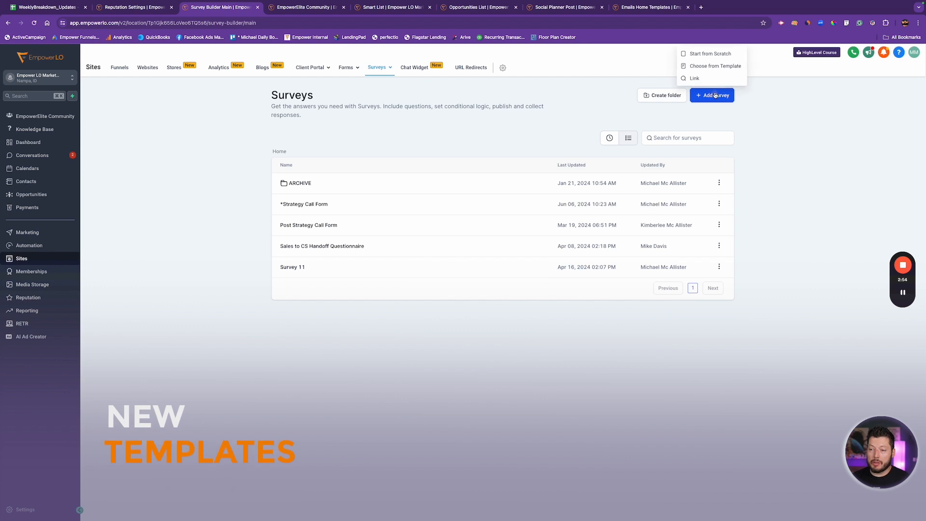
# Start a survey from the template library sorted by Most recent and browse the templates.
pyautogui.click(716, 65)
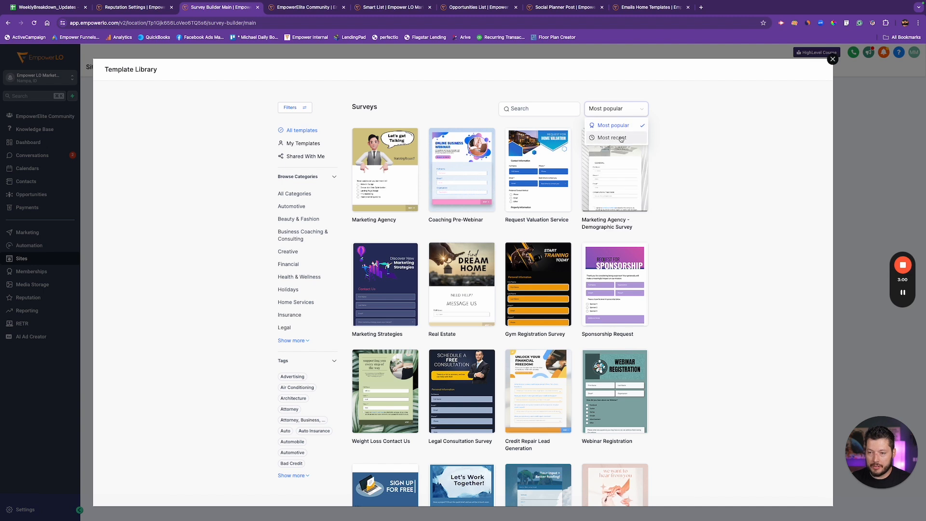
pyautogui.click(611, 137)
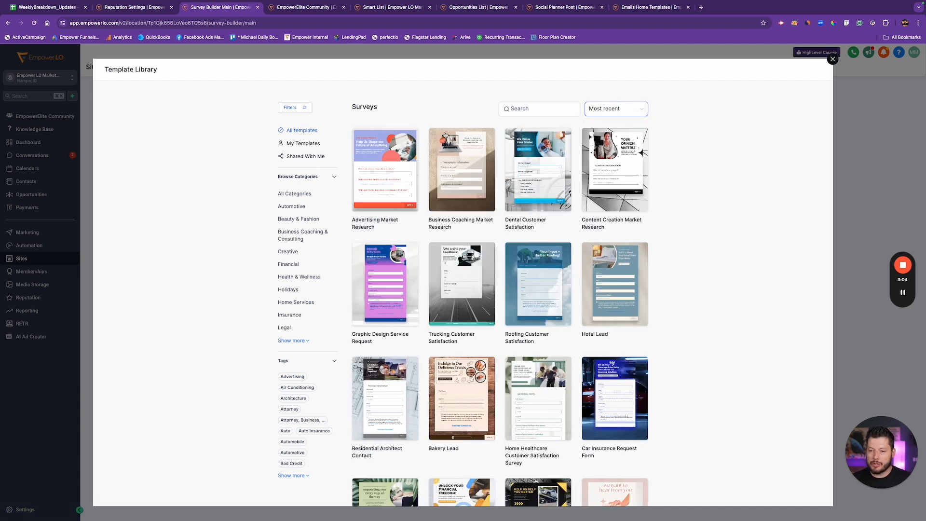
pyautogui.click(615, 108)
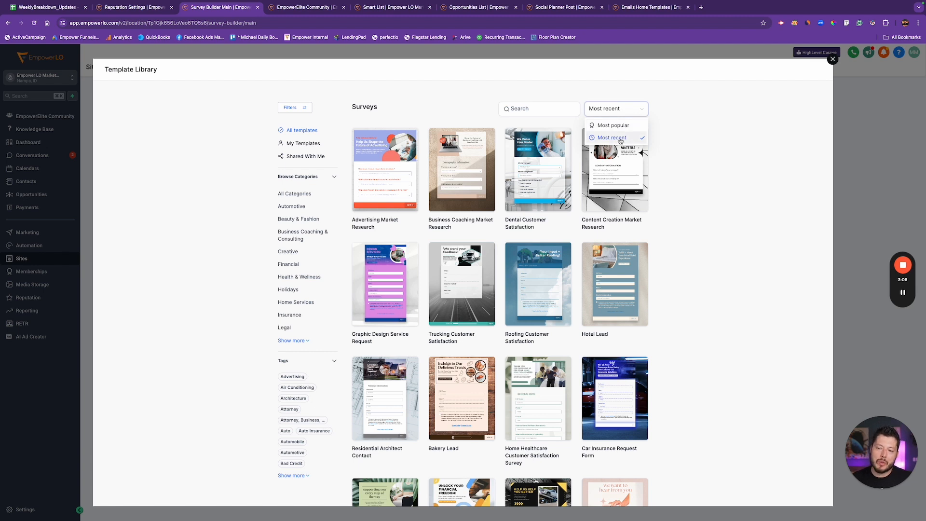
pyautogui.scroll(-3)
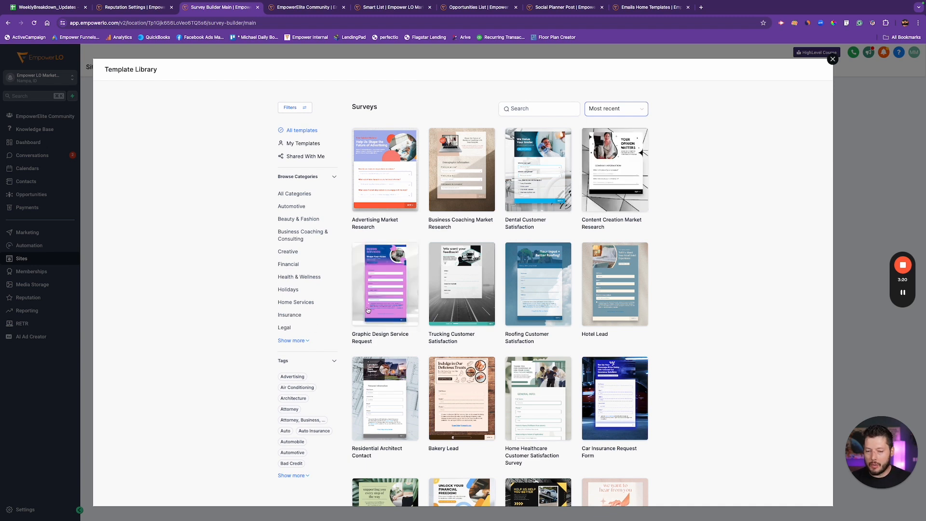
pyautogui.scroll(-3)
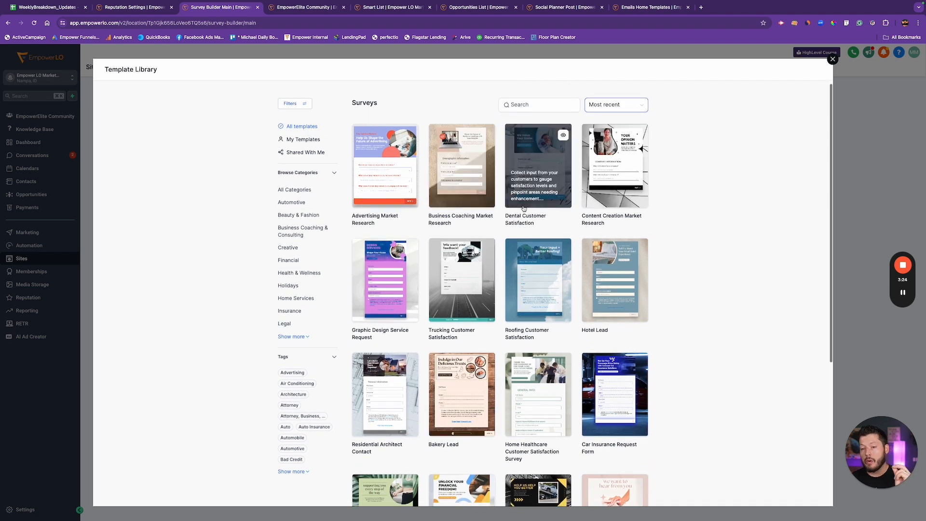
pyautogui.scroll(-3)
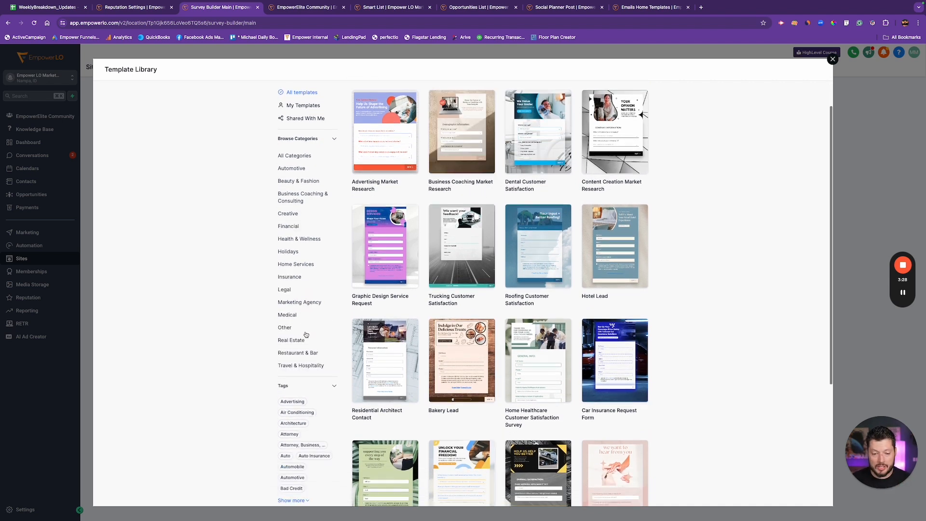
pyautogui.scroll(-3)
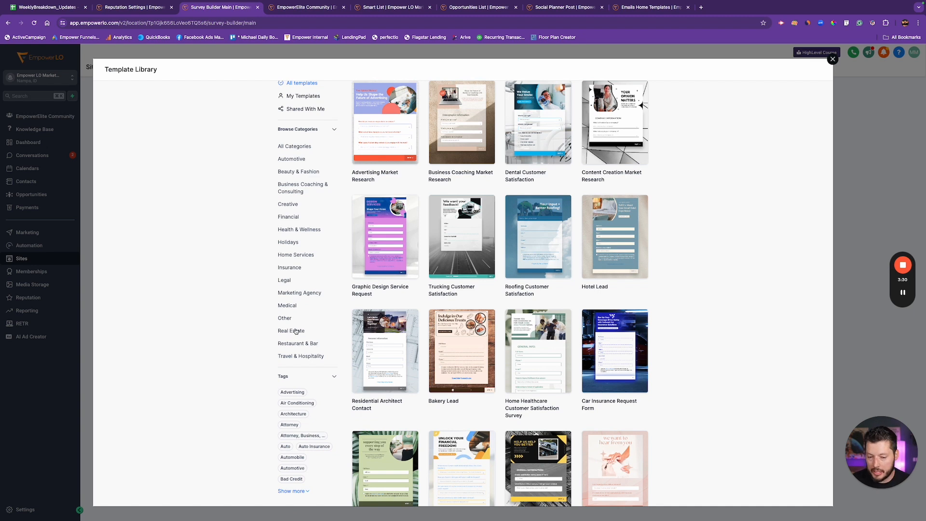
# Filter templates to Real Estate, then back to All Categories still sorted by Most recent.
pyautogui.click(291, 331)
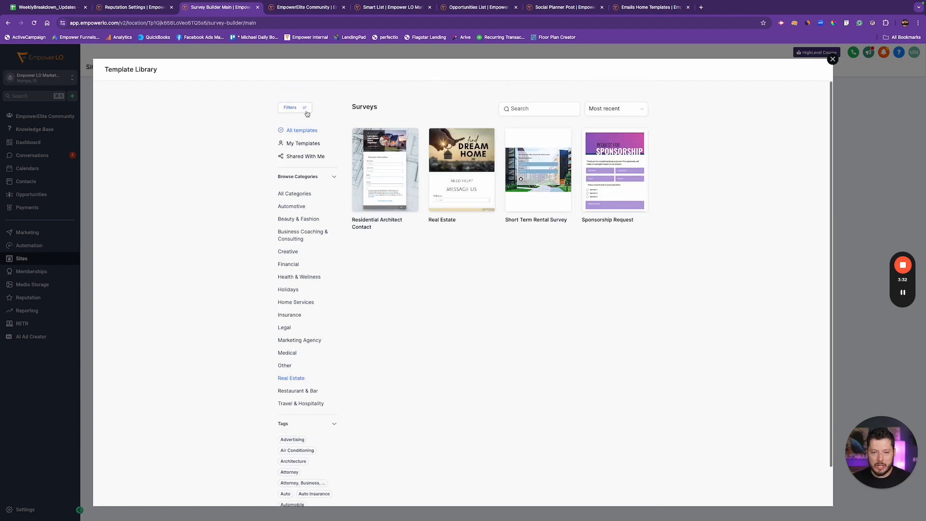
pyautogui.click(294, 193)
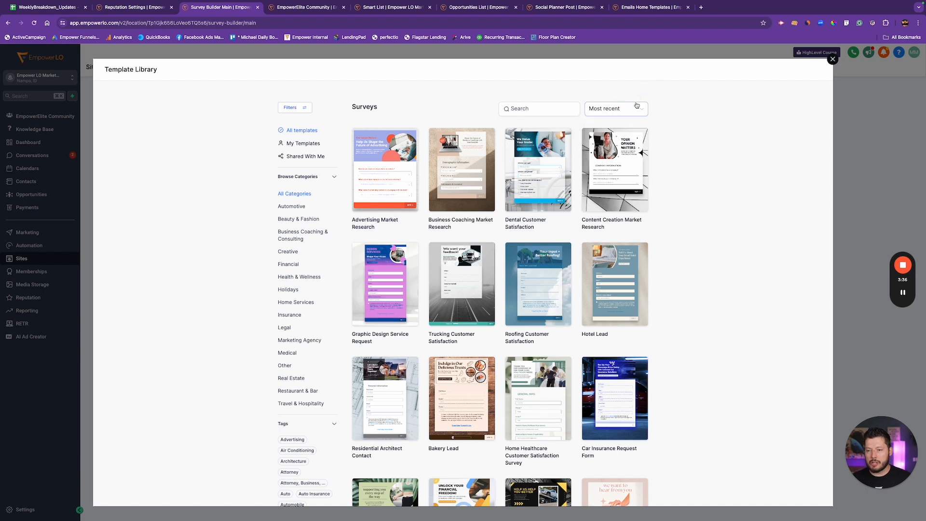
pyautogui.click(615, 108)
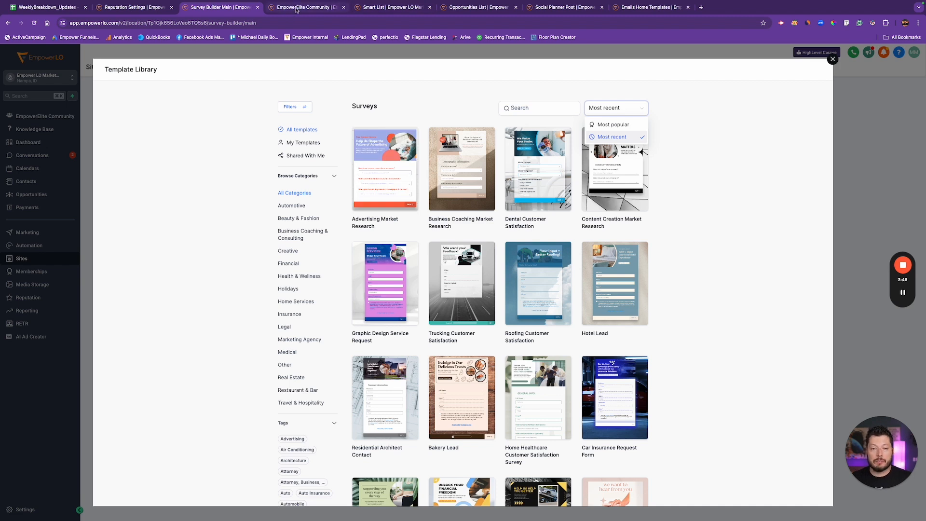
pyautogui.click(305, 8)
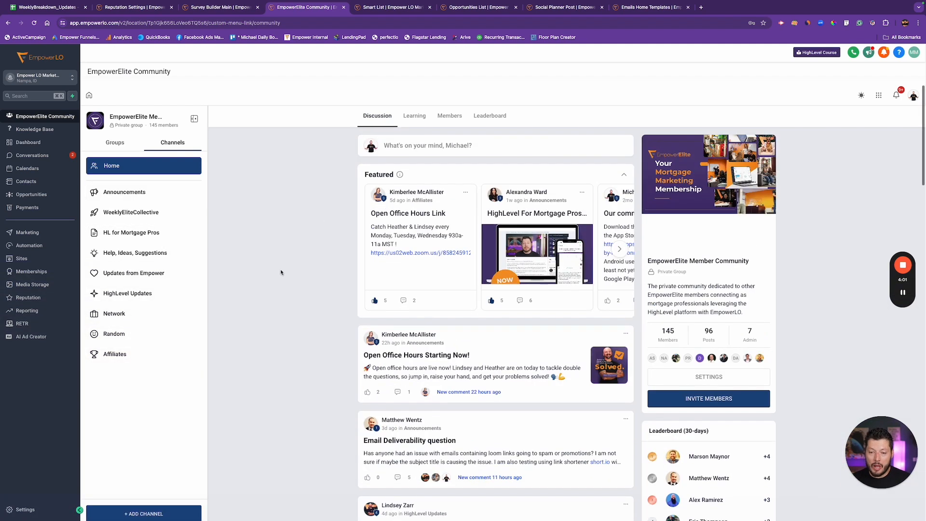
# Show the Announcements channel feed of the EmpowerElite Community and browse its posts.
pyautogui.click(124, 192)
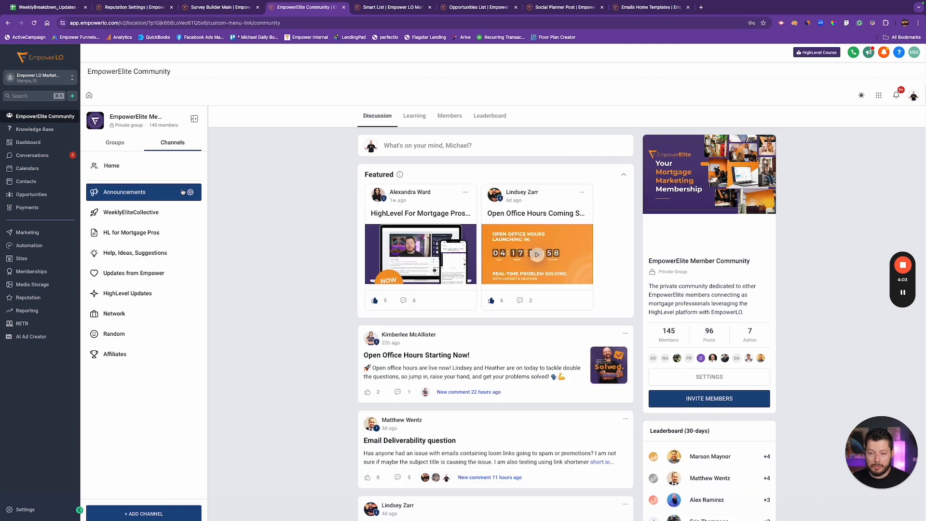
pyautogui.scroll(-3)
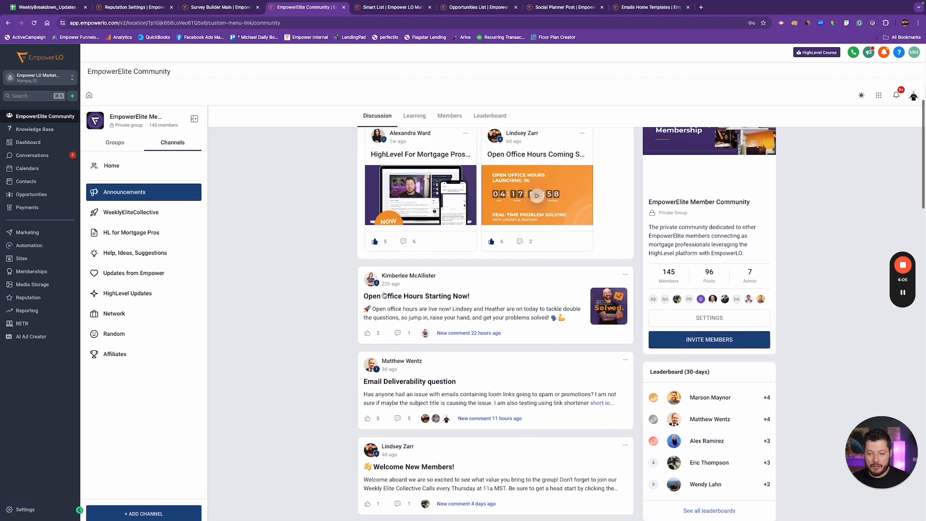
pyautogui.scroll(-3)
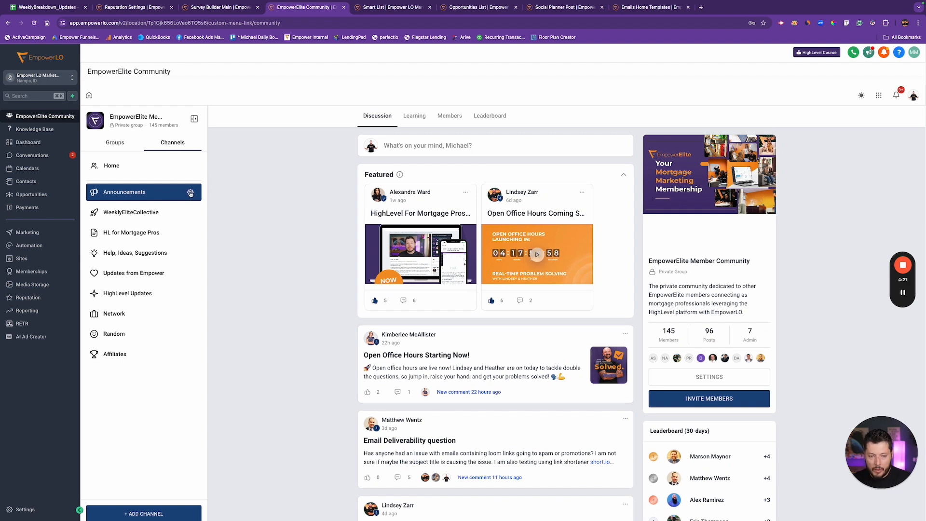
pyautogui.click(190, 192)
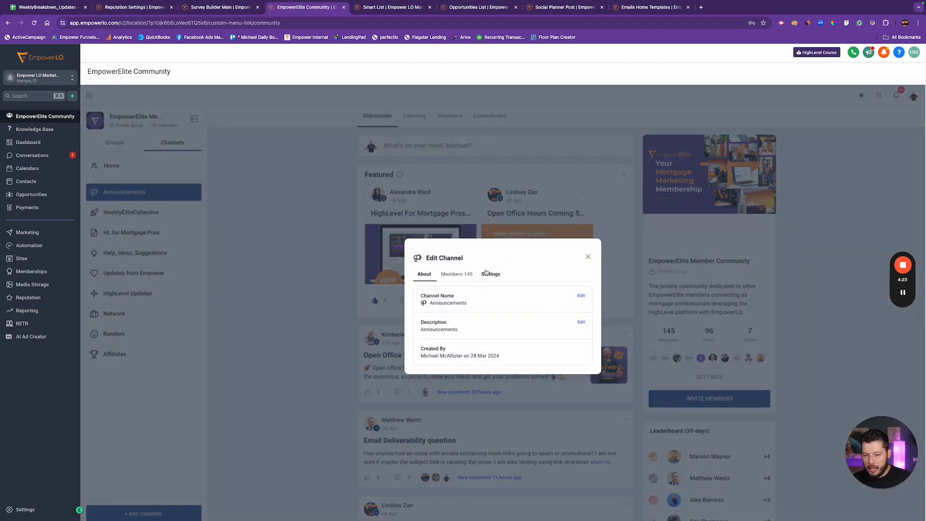
pyautogui.click(491, 275)
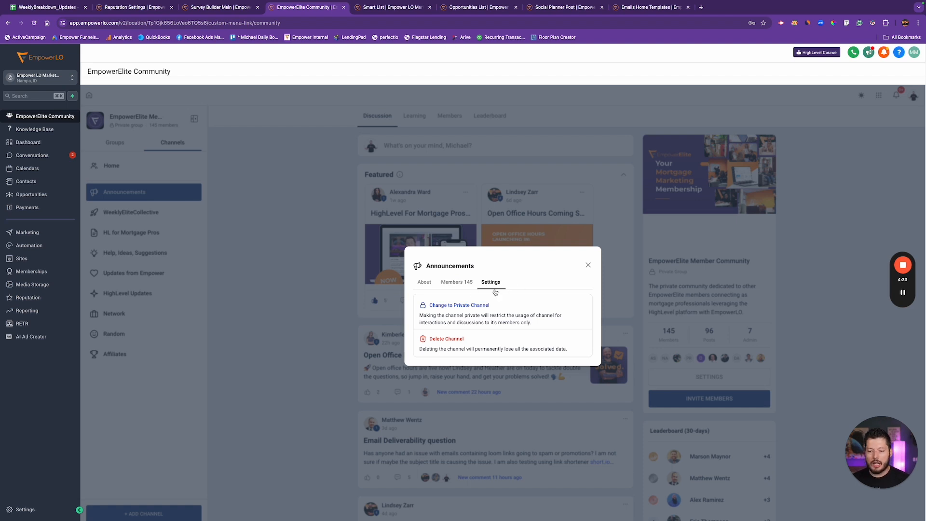
pyautogui.moveTo(566, 274)
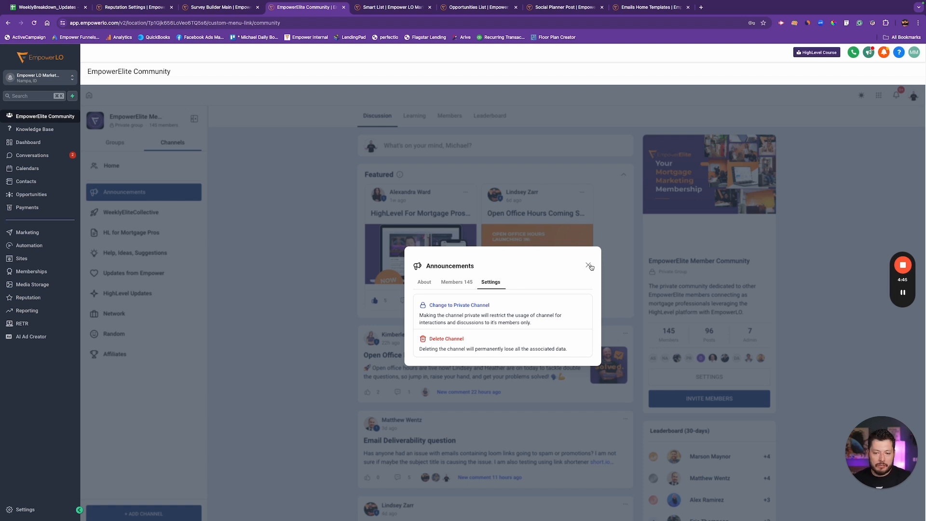
pyautogui.moveTo(461, 282)
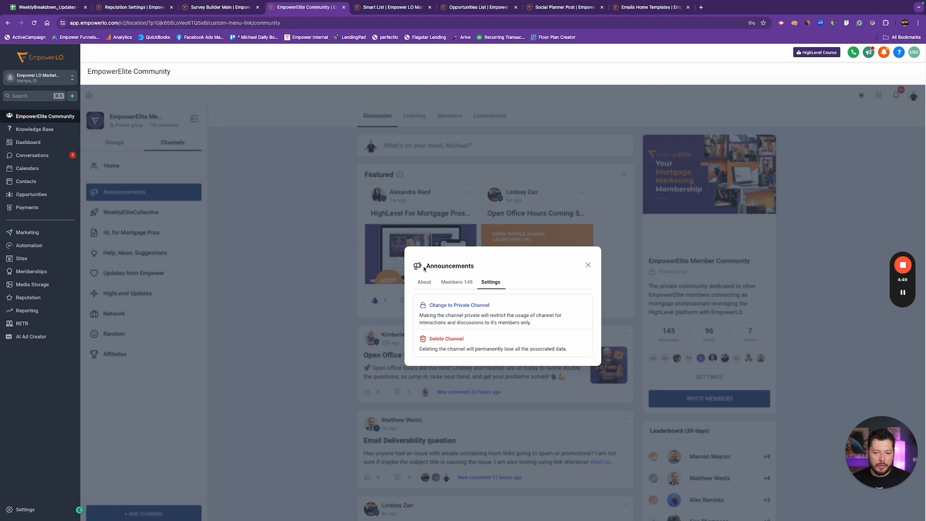
pyautogui.moveTo(588, 267)
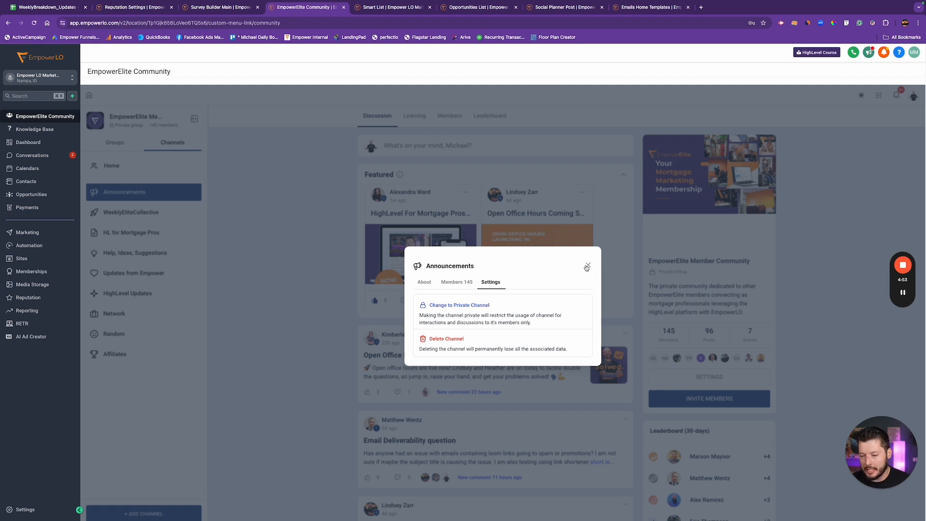
pyautogui.click(390, 8)
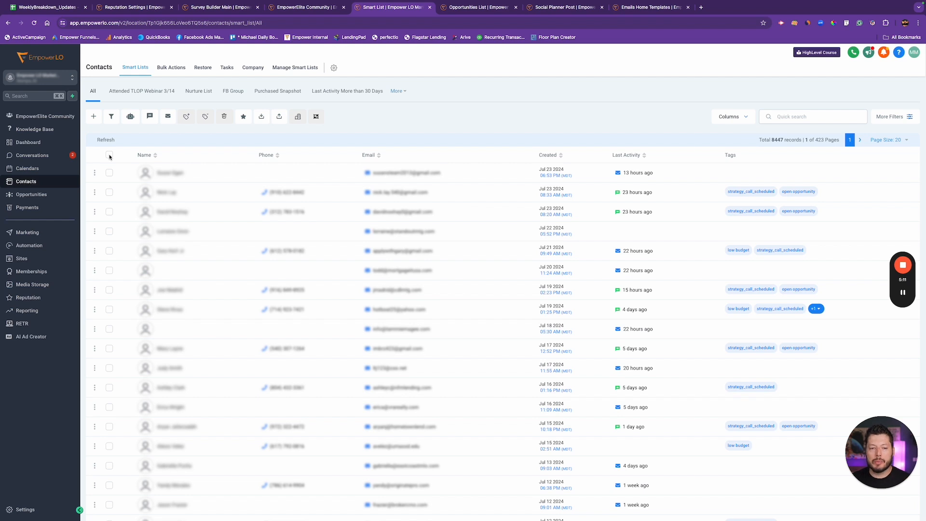
# Select all 20 contacts, bring up the Remove Tags form, and close it without applying.
pyautogui.click(109, 154)
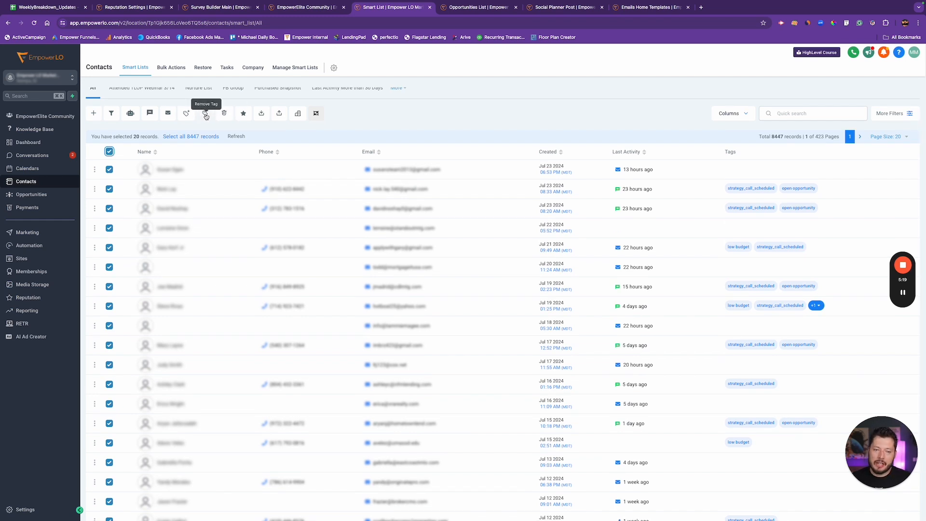
pyautogui.click(205, 113)
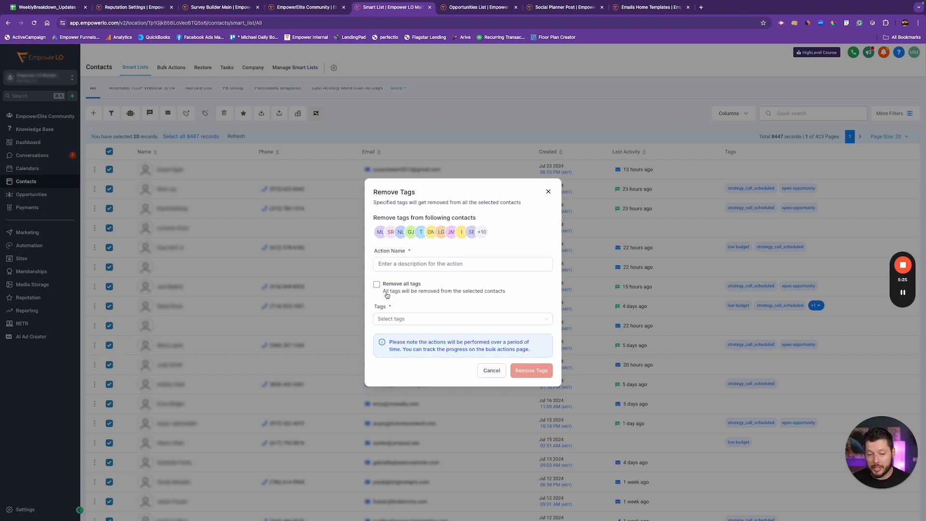
pyautogui.moveTo(446, 251)
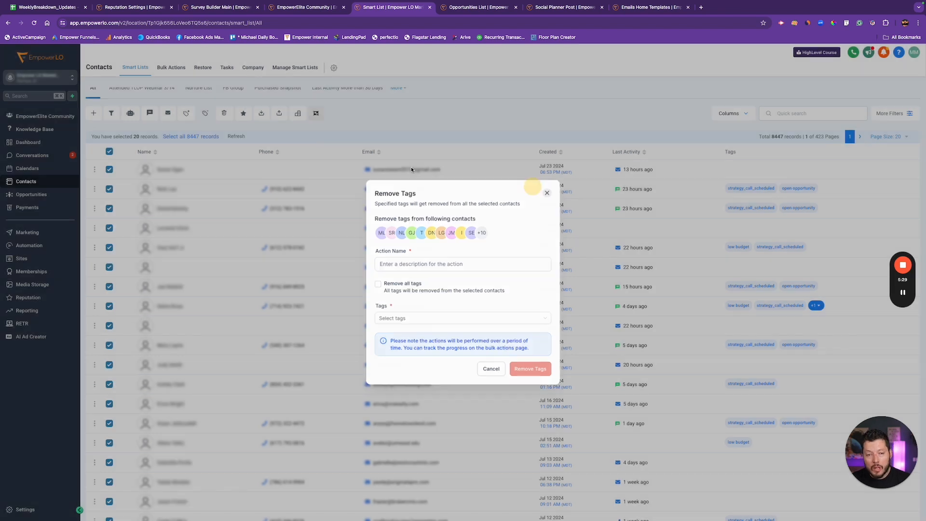
pyautogui.click(172, 68)
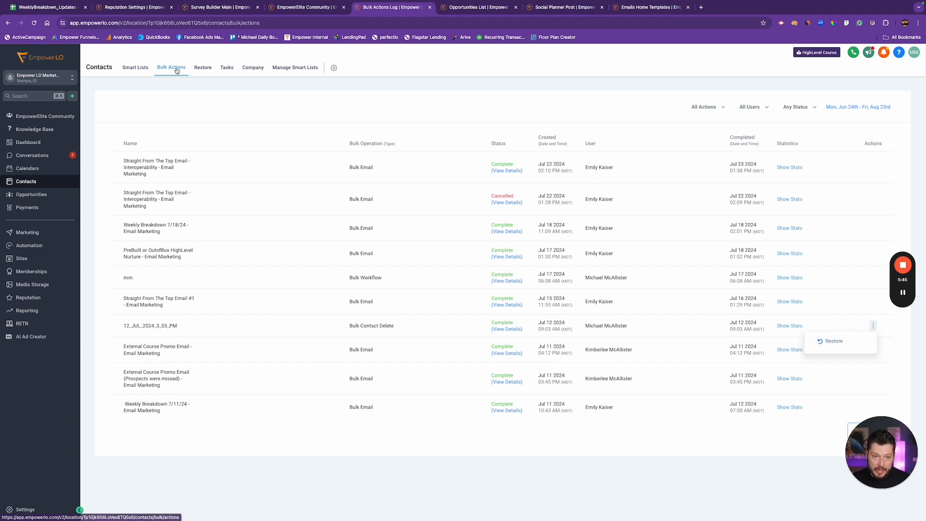
pyautogui.moveTo(857, 359)
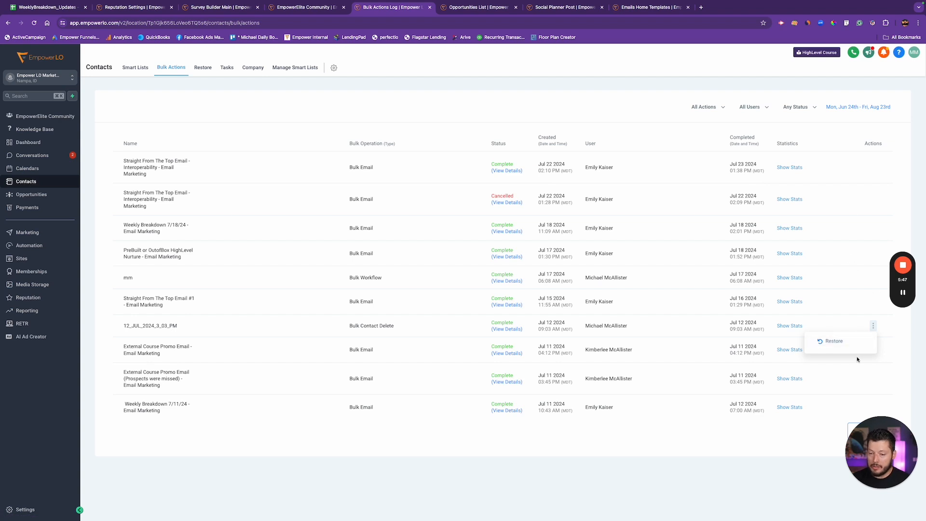
pyautogui.moveTo(865, 336)
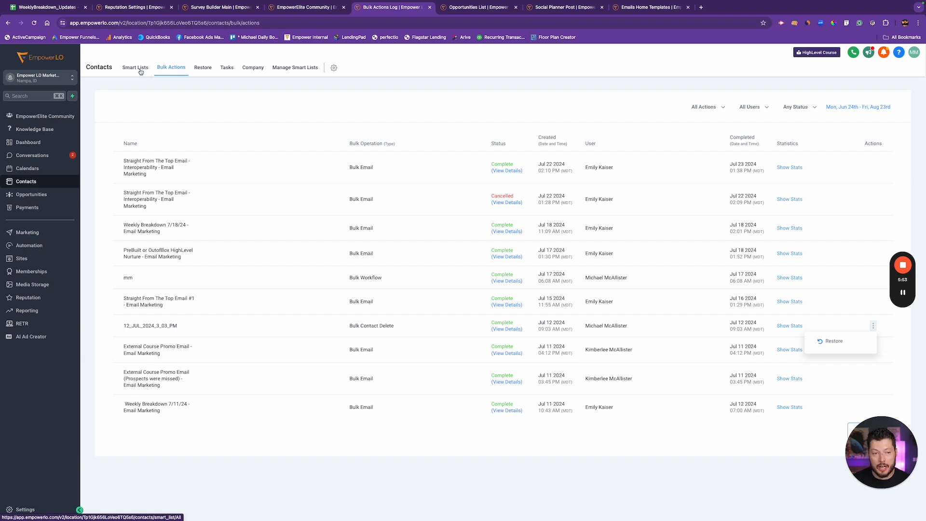
# Return from Bulk Actions to the All contacts Smart List, then move to the Opportunities tab.
pyautogui.click(135, 68)
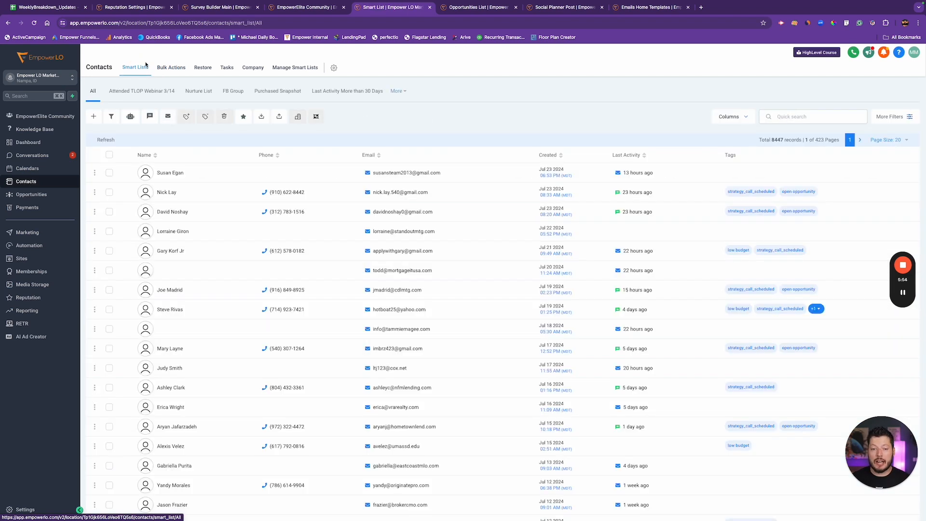
pyautogui.moveTo(189, 47)
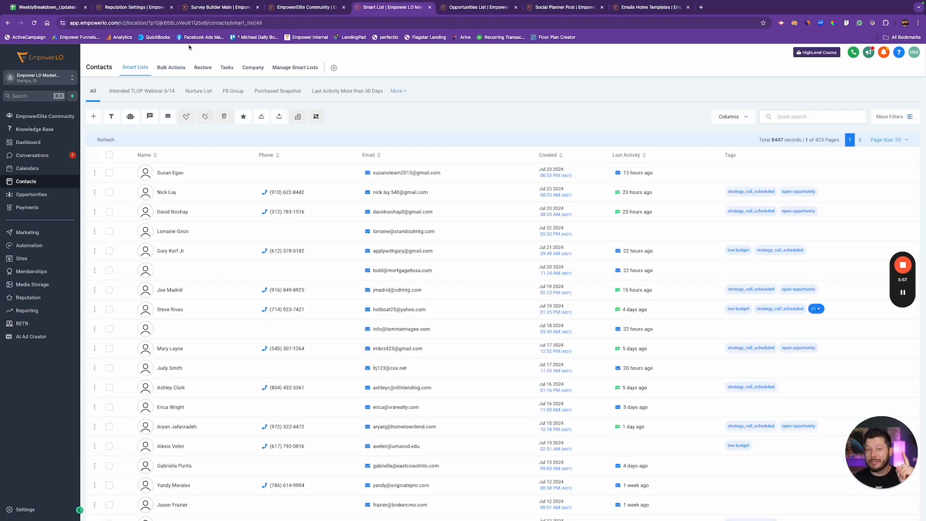
pyautogui.click(476, 8)
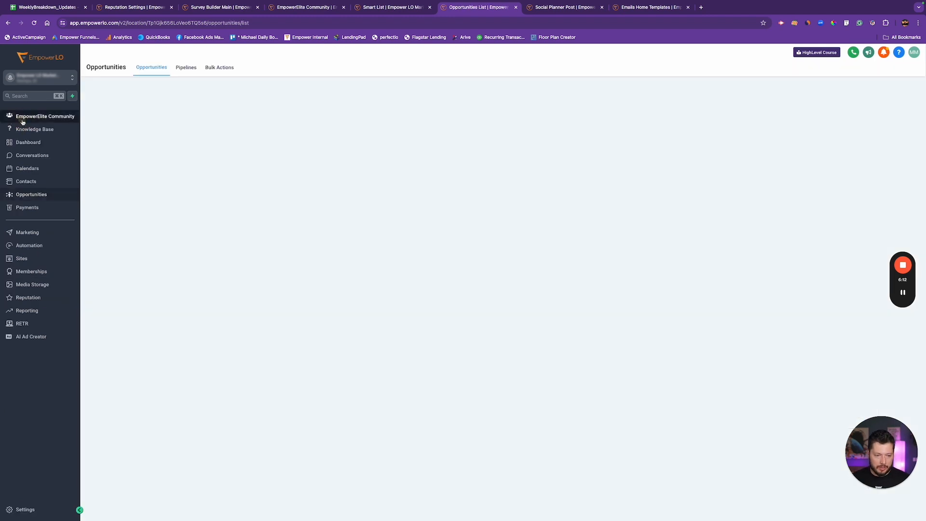
# Browse the Labs beta feature cards, then switch Opportunities to the list view.
pyautogui.click(8, 419)
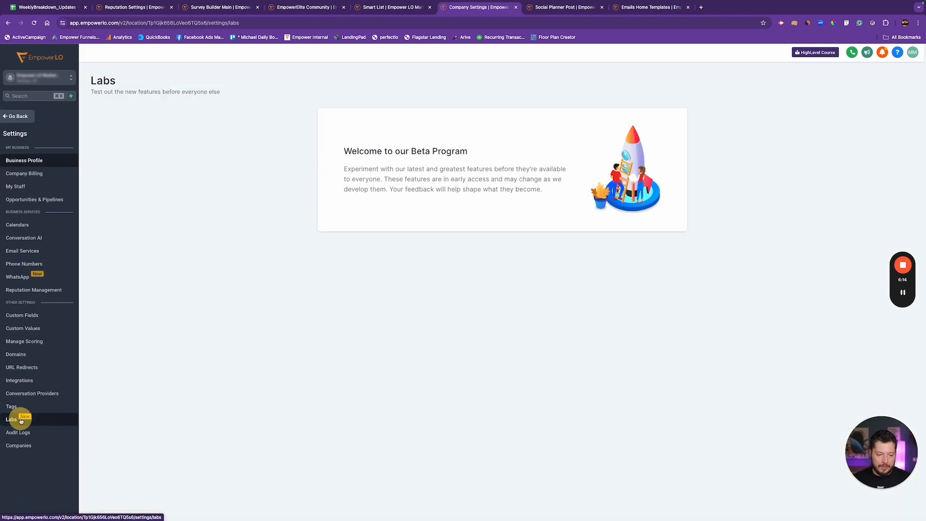
pyautogui.scroll(-3)
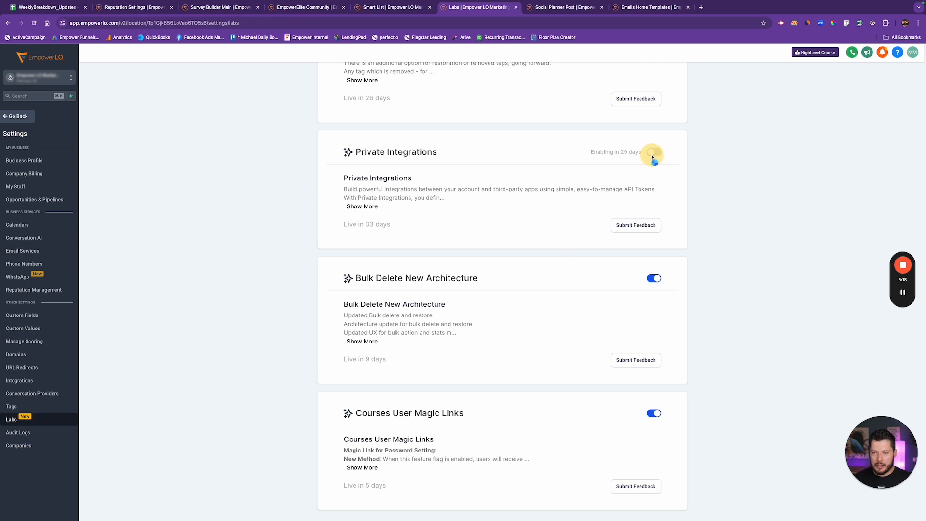
pyautogui.click(654, 152)
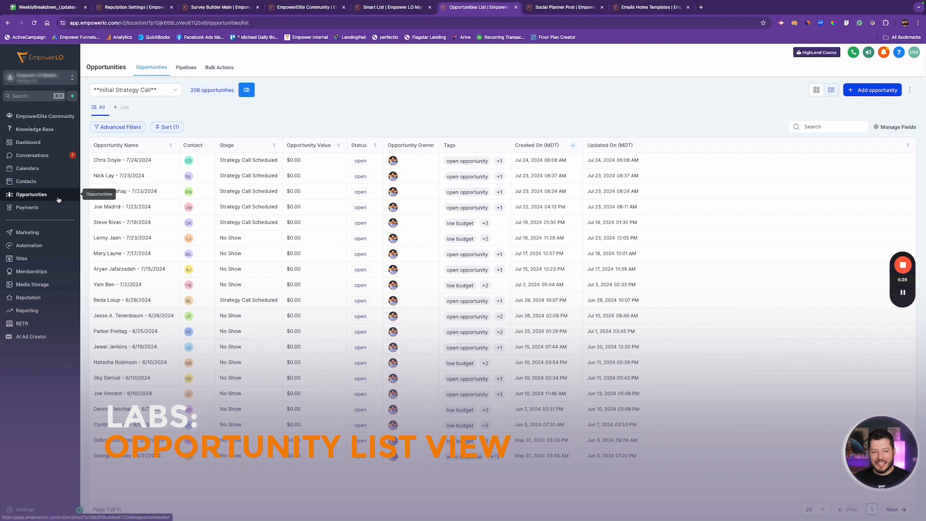
# Sort the opportunities list by Stage.
pyautogui.click(168, 128)
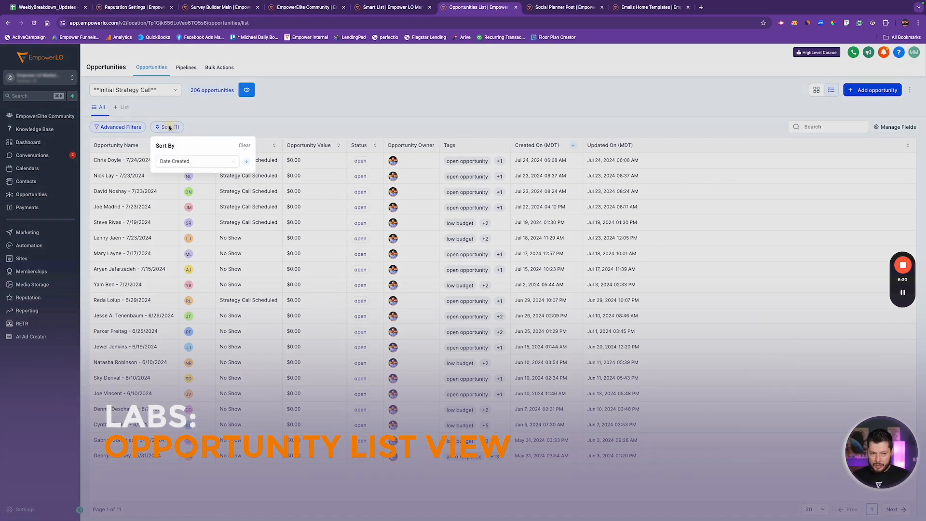
pyautogui.click(197, 162)
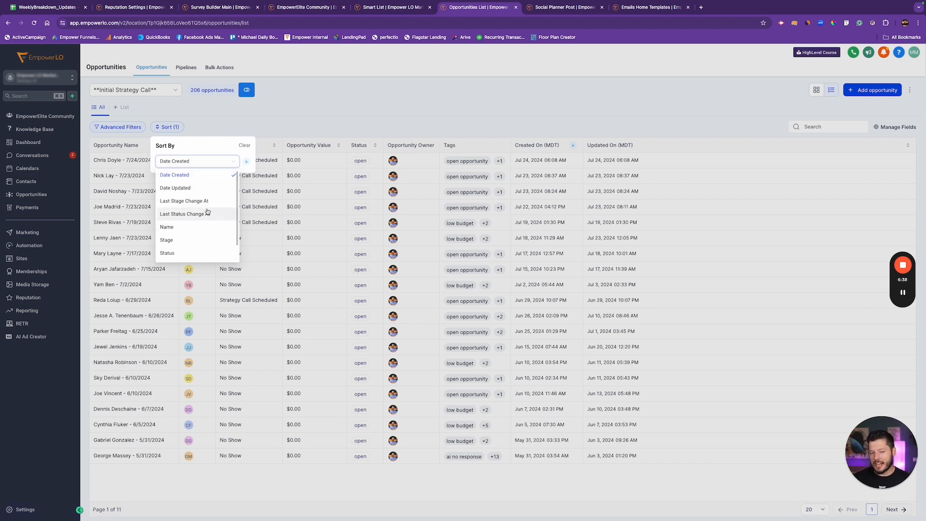
pyautogui.scroll(-3)
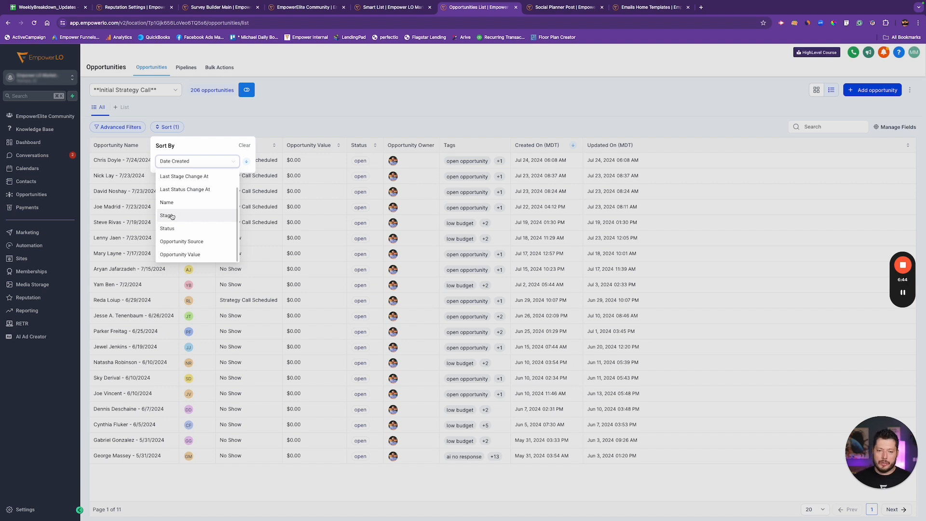
pyautogui.click(166, 215)
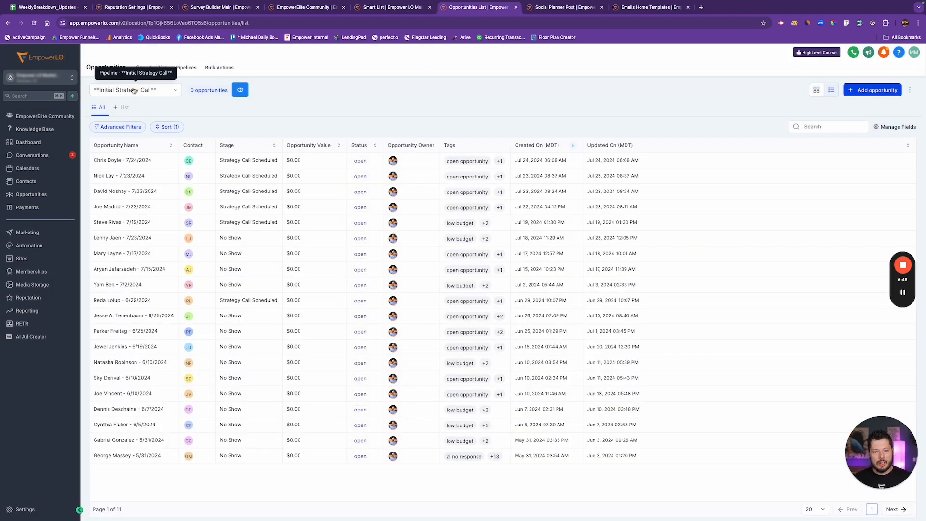
# Switch to the EmpowerElite pipeline and confirm the Stage sort is applied.
pyautogui.click(135, 90)
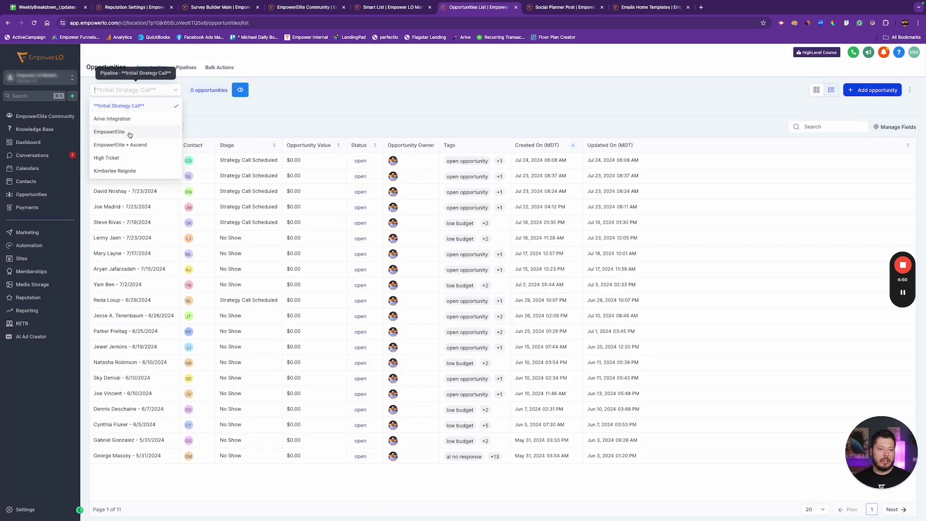
pyautogui.click(109, 131)
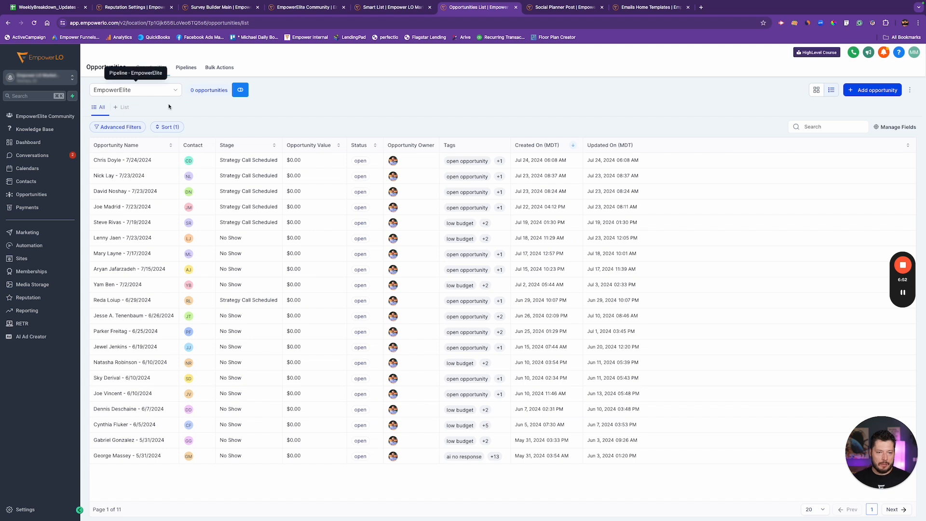
pyautogui.click(167, 128)
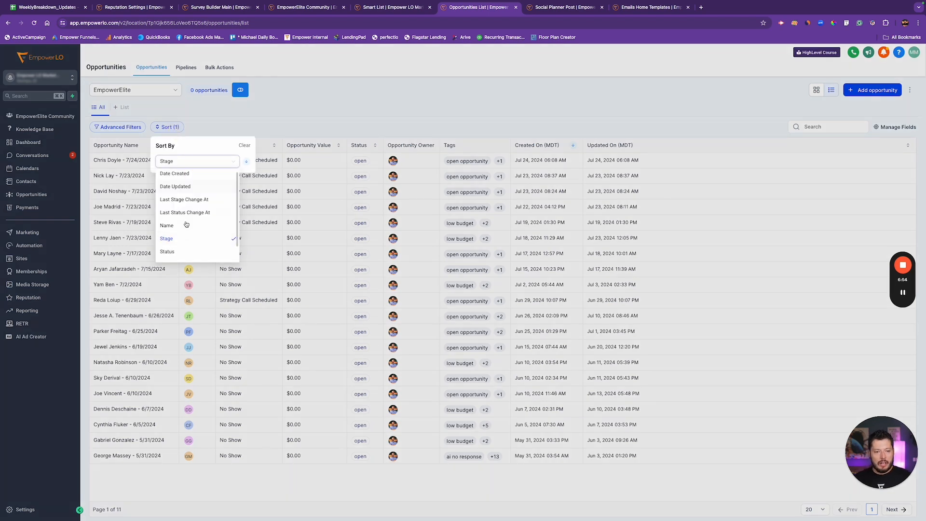
pyautogui.click(246, 162)
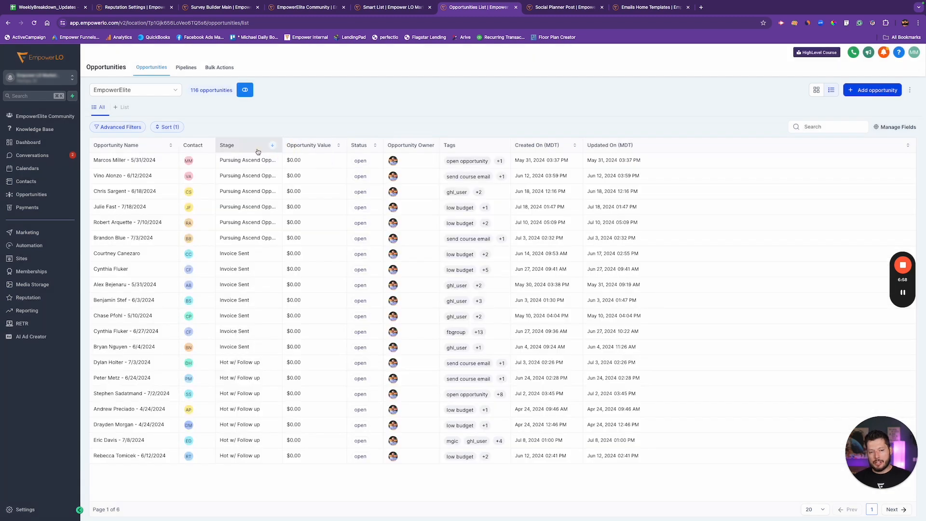
pyautogui.moveTo(276, 132)
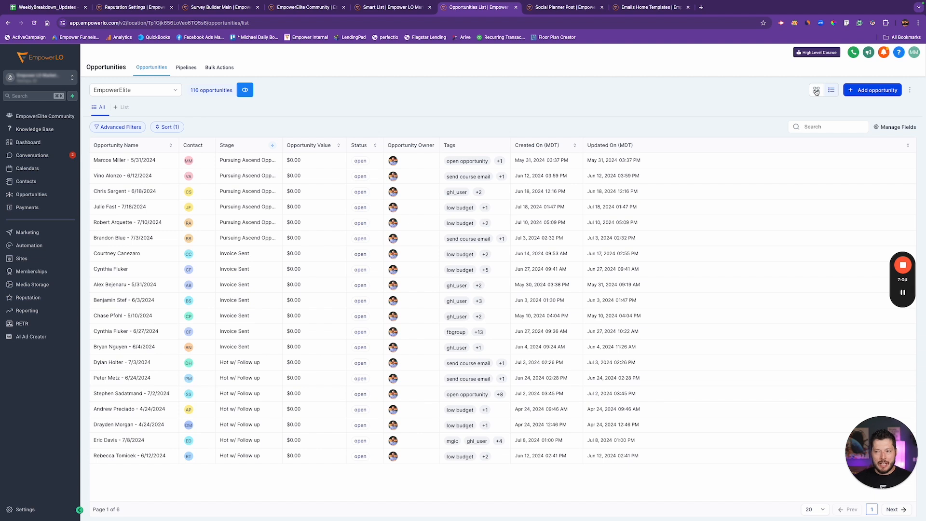
pyautogui.click(818, 90)
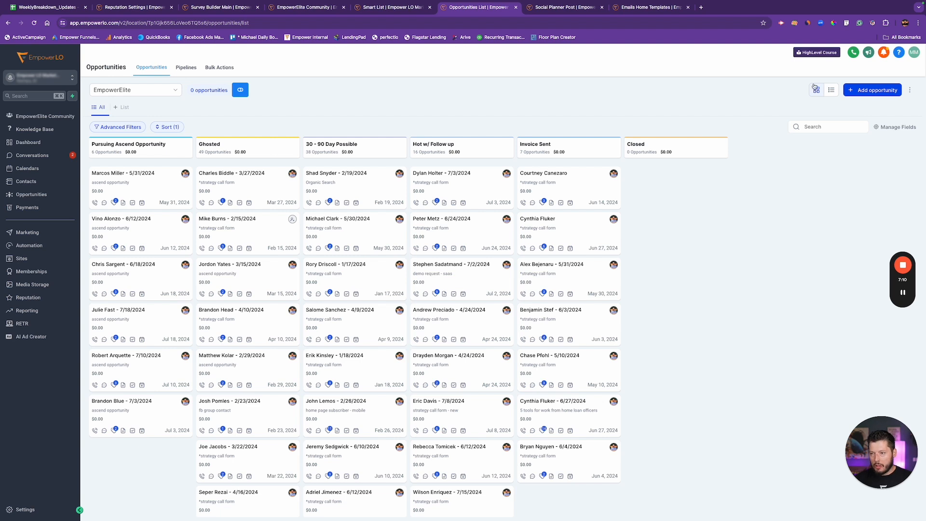
pyautogui.click(831, 91)
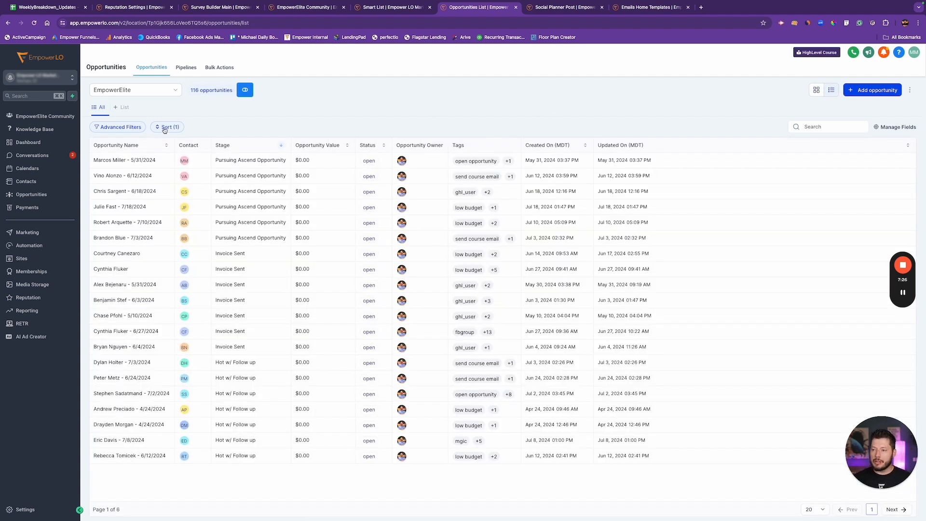
pyautogui.click(167, 128)
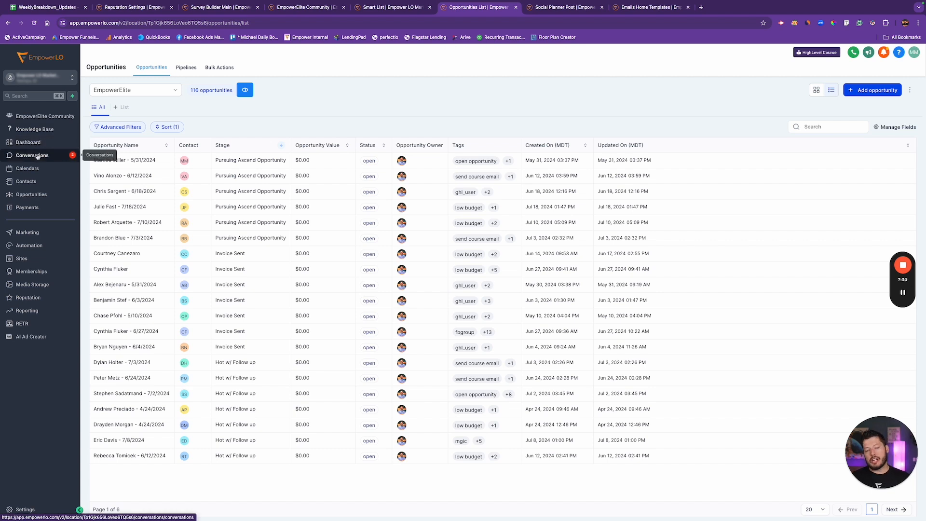
pyautogui.moveTo(249, 78)
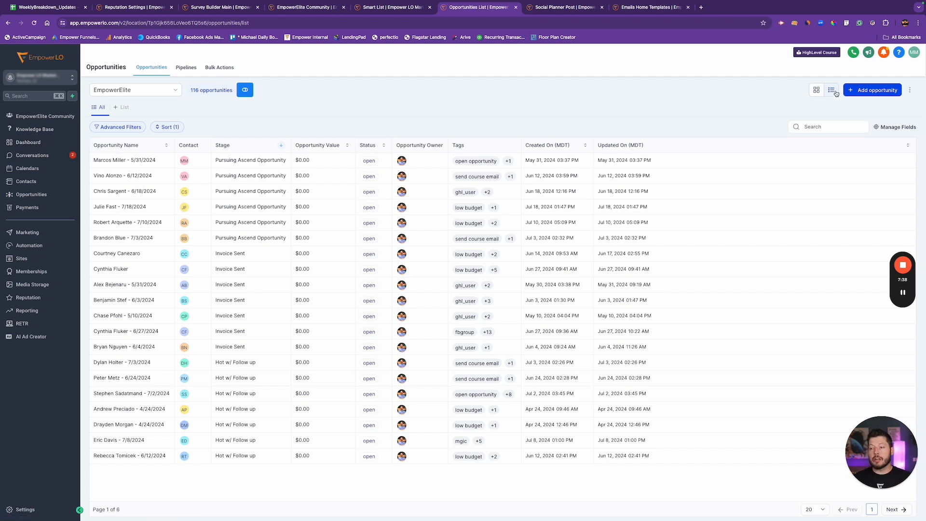
pyautogui.moveTo(735, 96)
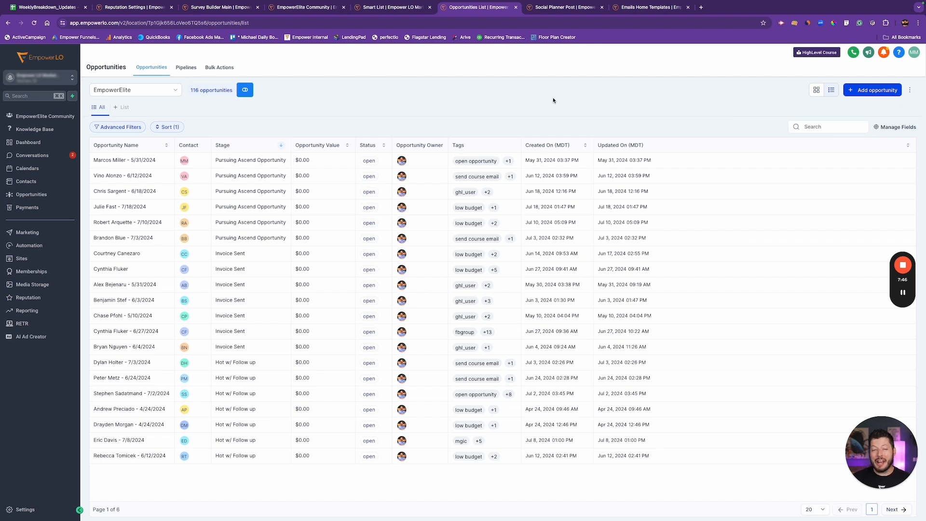
pyautogui.moveTo(524, 94)
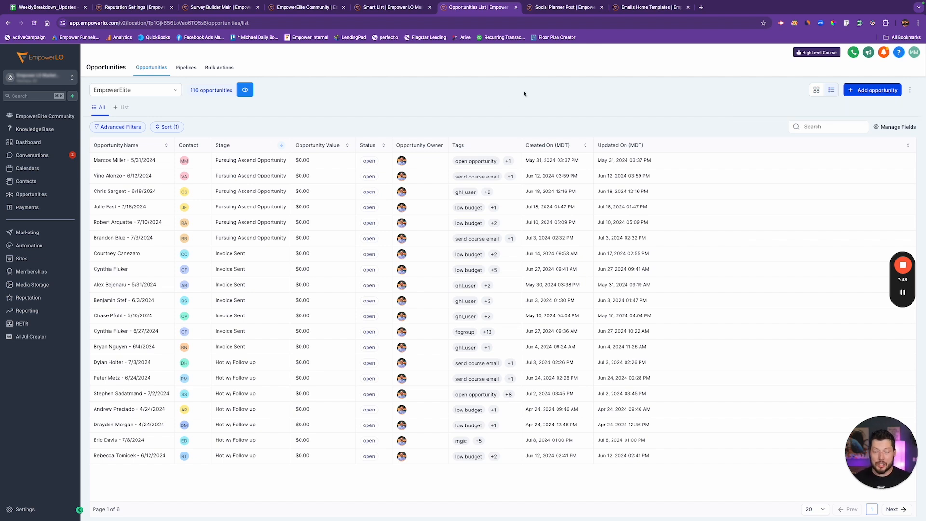
pyautogui.moveTo(310, 106)
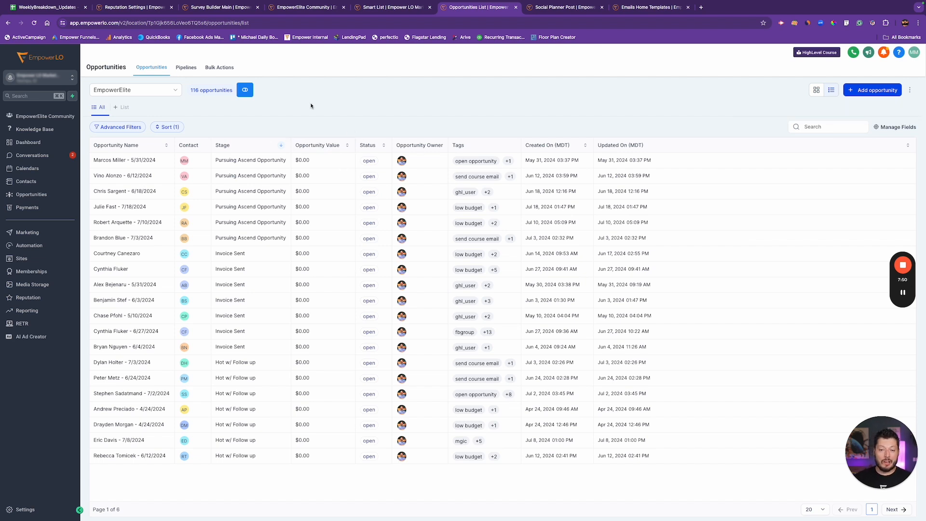
pyautogui.moveTo(558, 39)
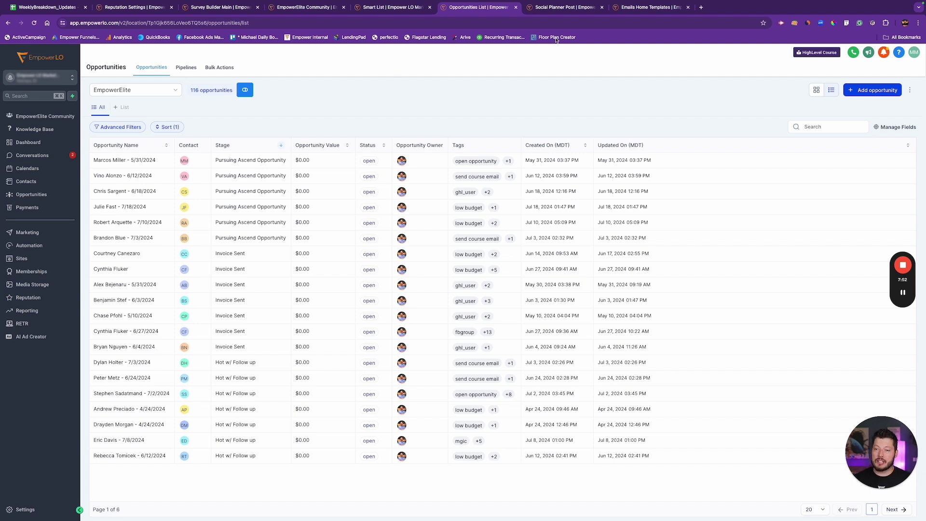
pyautogui.moveTo(697, 209)
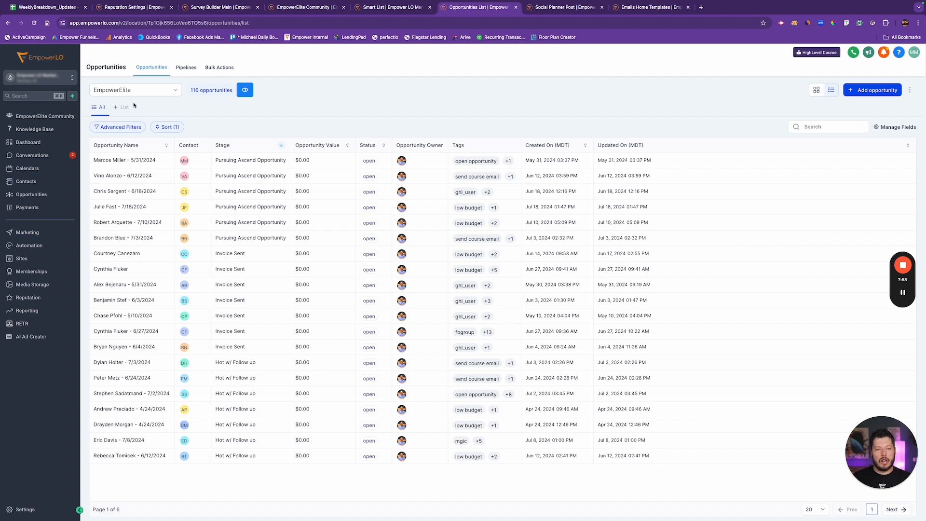
pyautogui.moveTo(119, 107)
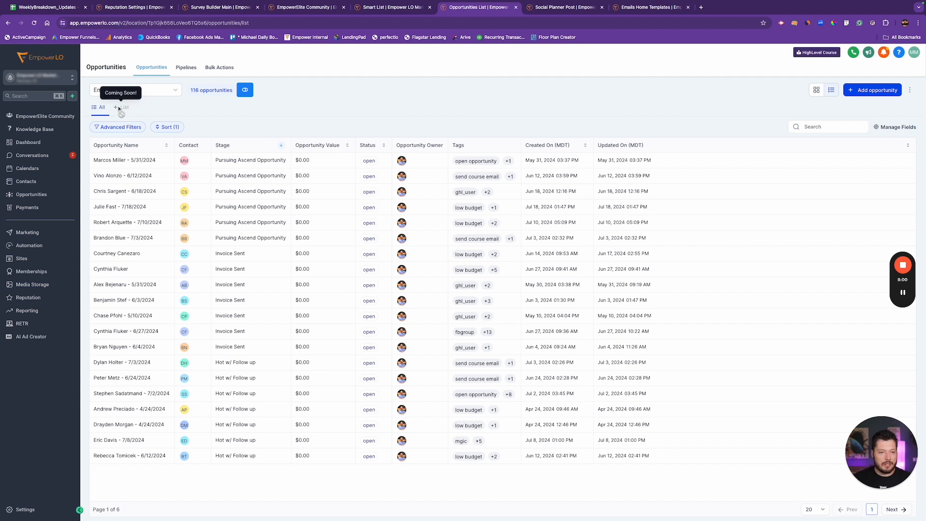
pyautogui.moveTo(596, 106)
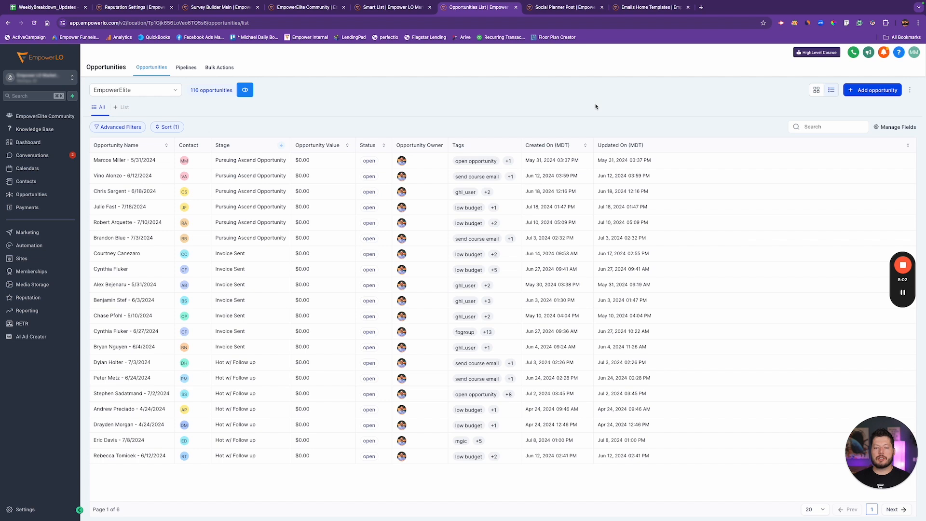
pyautogui.moveTo(532, 87)
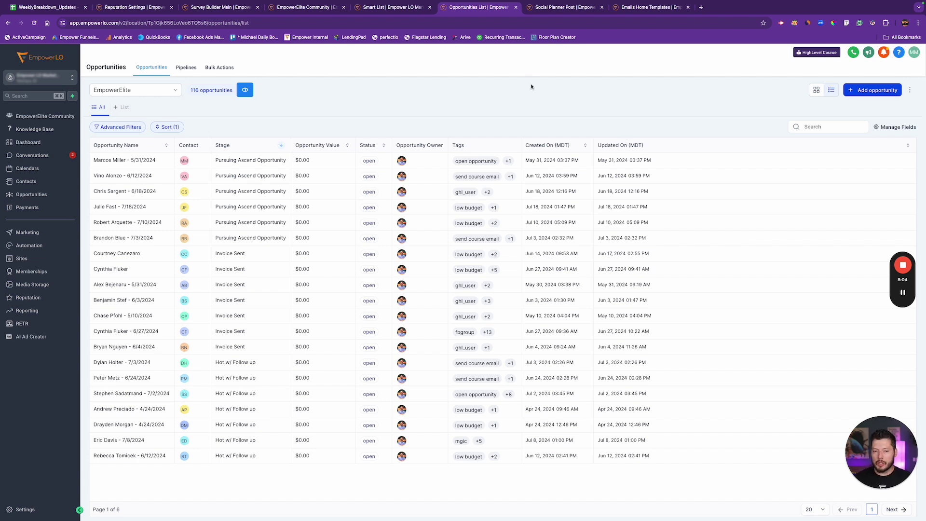
pyautogui.moveTo(502, 119)
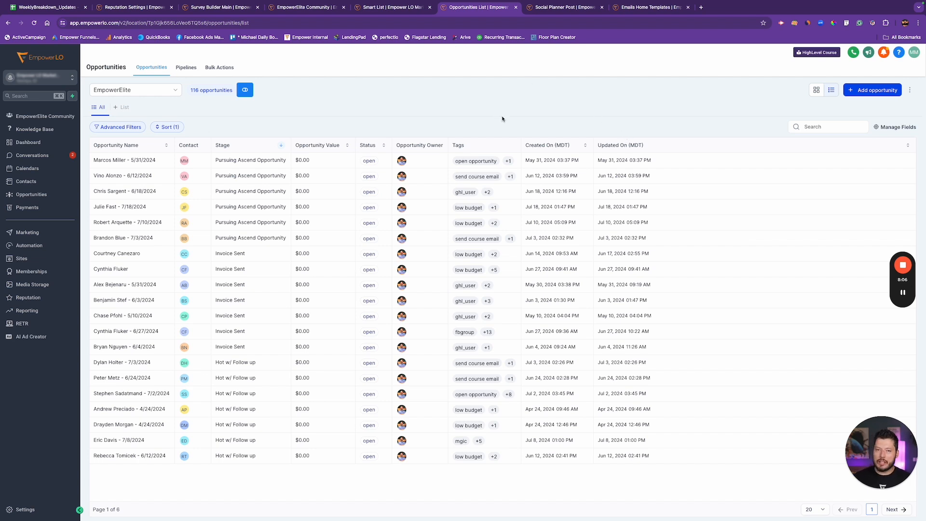
pyautogui.click(567, 8)
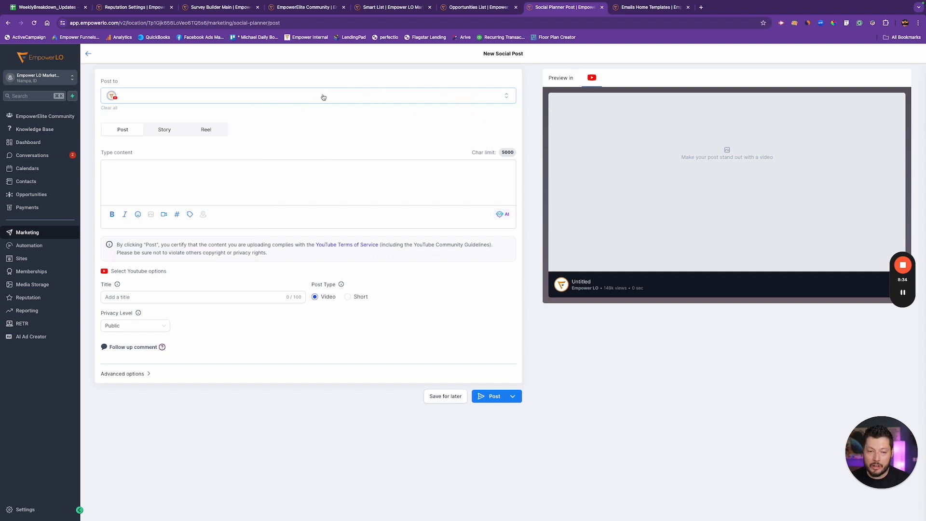
pyautogui.moveTo(214, 112)
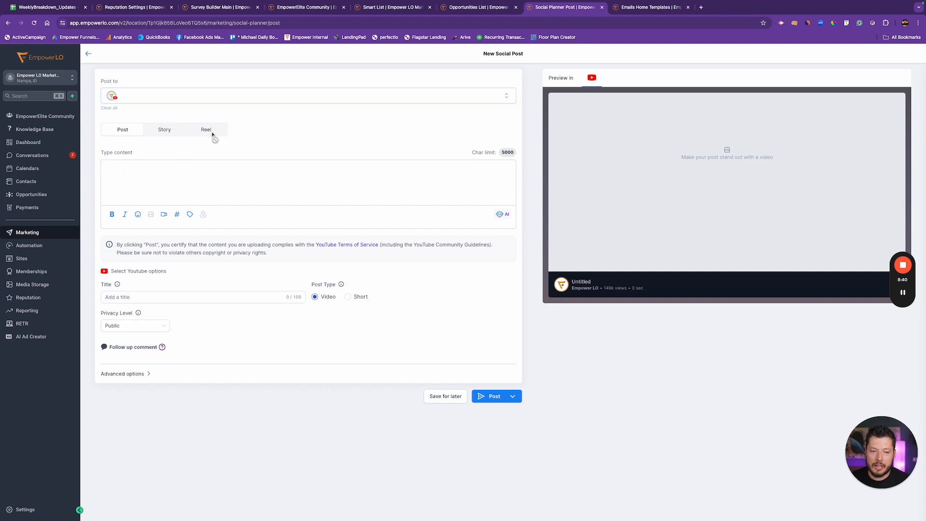
pyautogui.moveTo(235, 147)
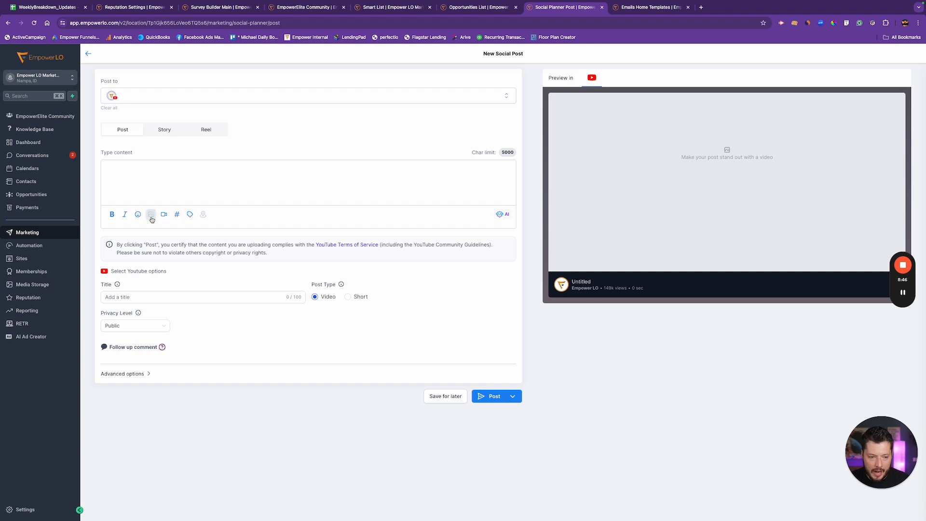
# Expand the YouTube post's advanced options for watermark, category and tags, then go to the email templates.
pyautogui.click(185, 297)
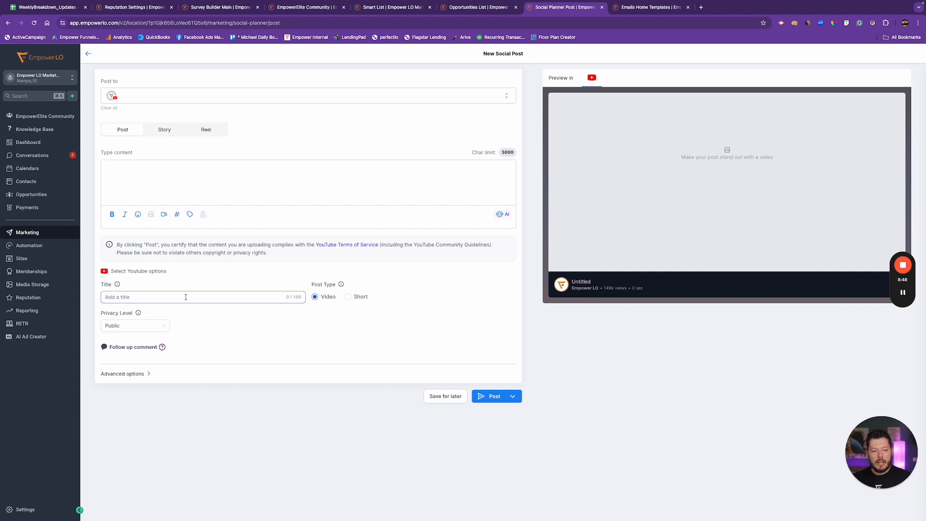
pyautogui.click(185, 297)
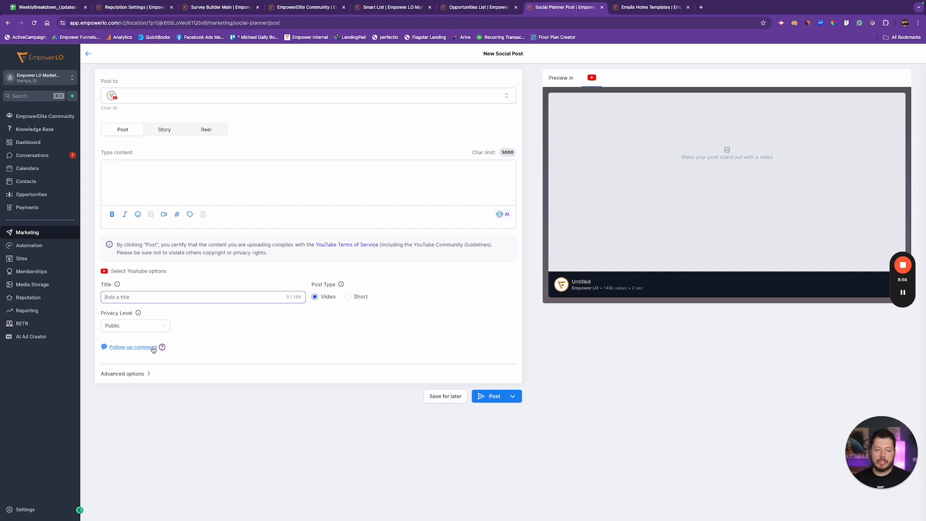
pyautogui.click(121, 373)
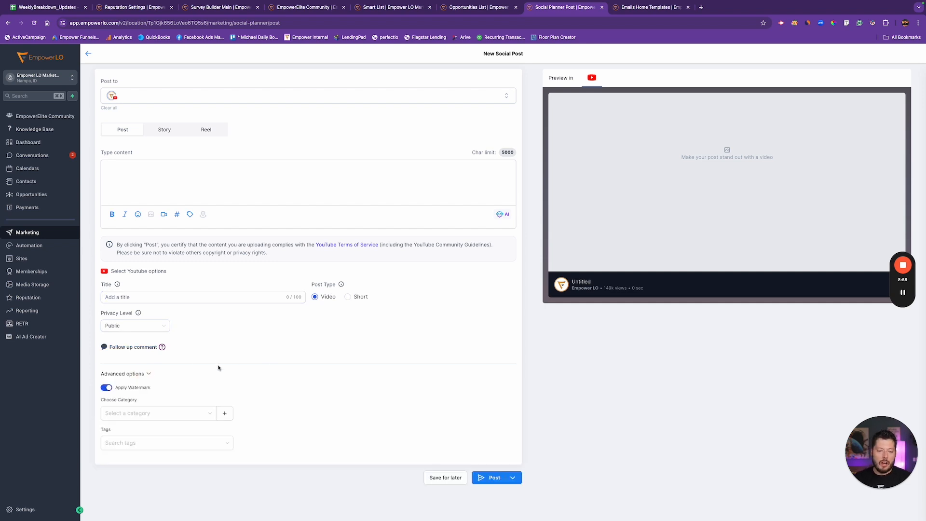
pyautogui.moveTo(227, 337)
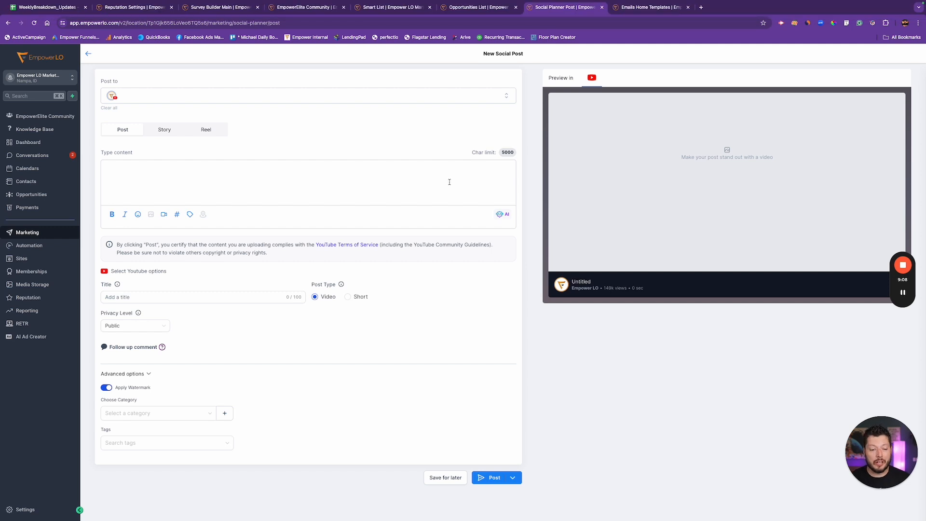
pyautogui.click(649, 8)
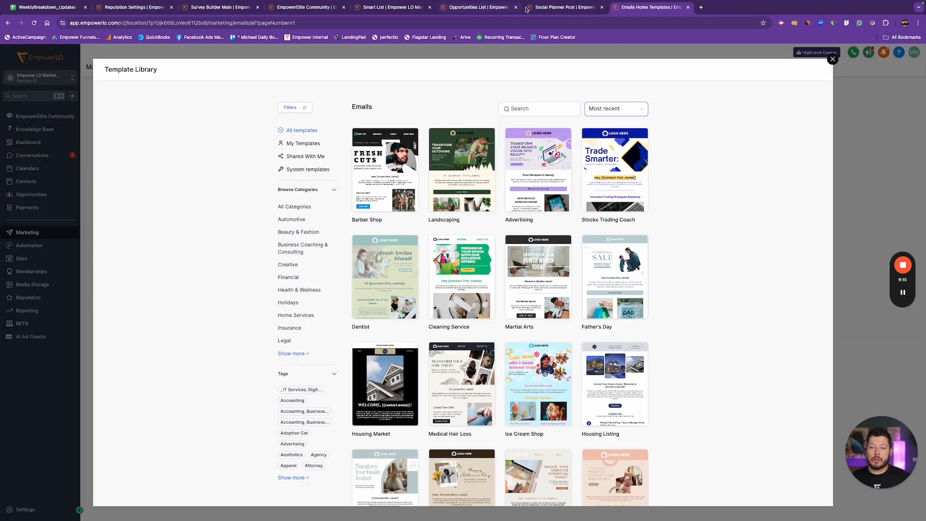
pyautogui.moveTo(555, 7)
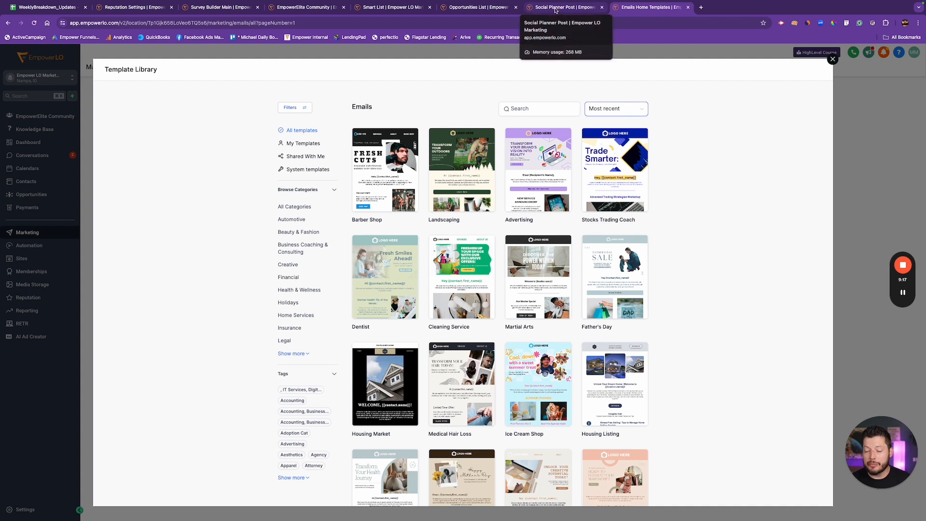
pyautogui.moveTo(599, 80)
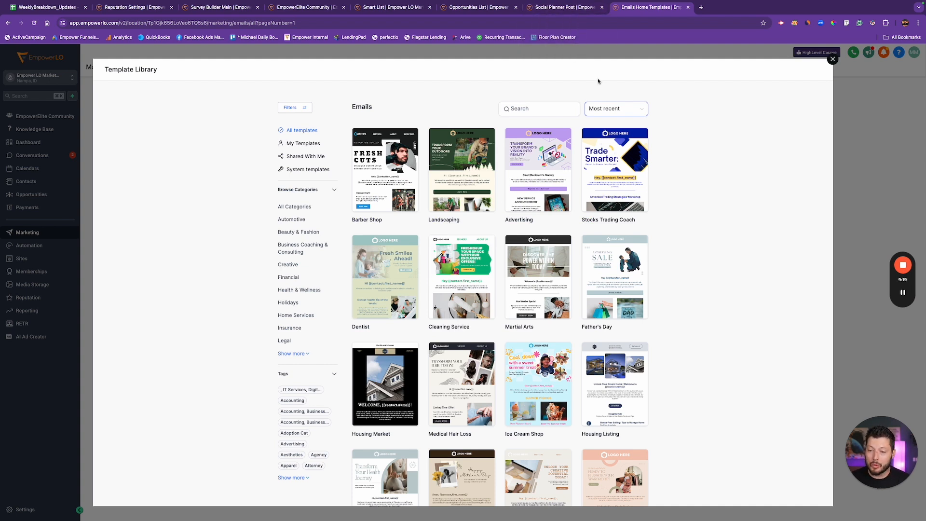
pyautogui.moveTo(461, 160)
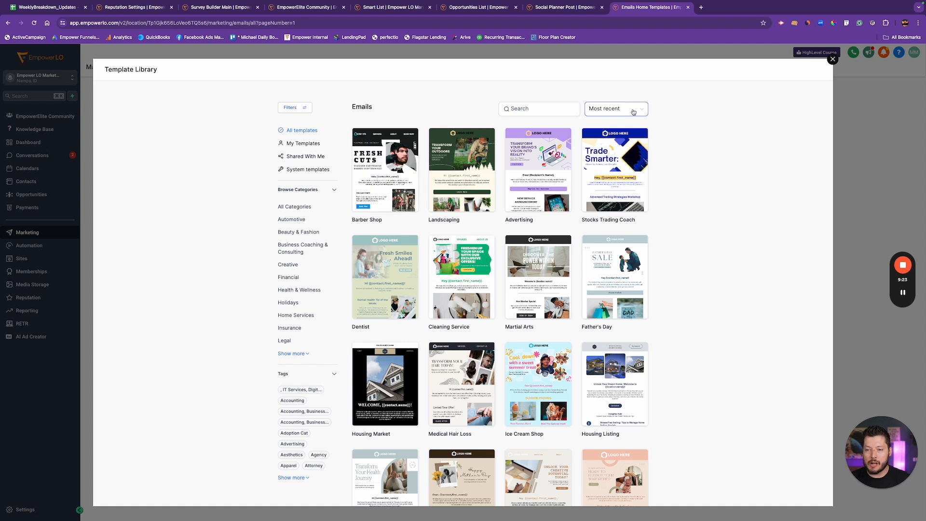
# Load more email templates and browse the full category list, including Real Estate and Travel & Hospitality.
pyautogui.scroll(-3)
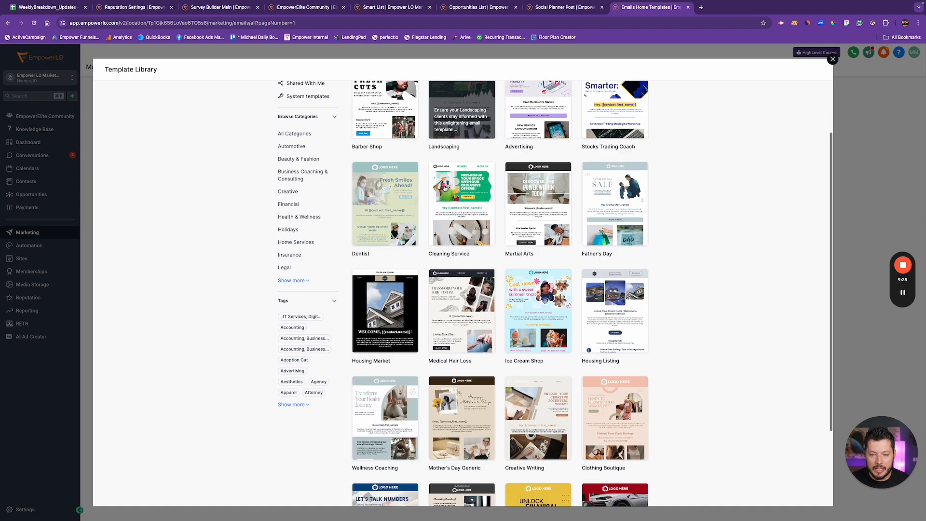
pyautogui.scroll(-3)
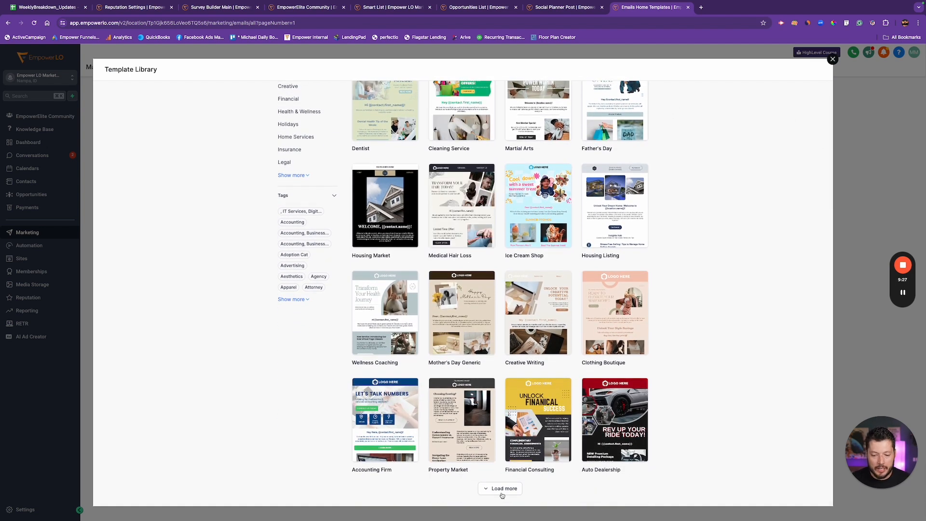
pyautogui.click(500, 488)
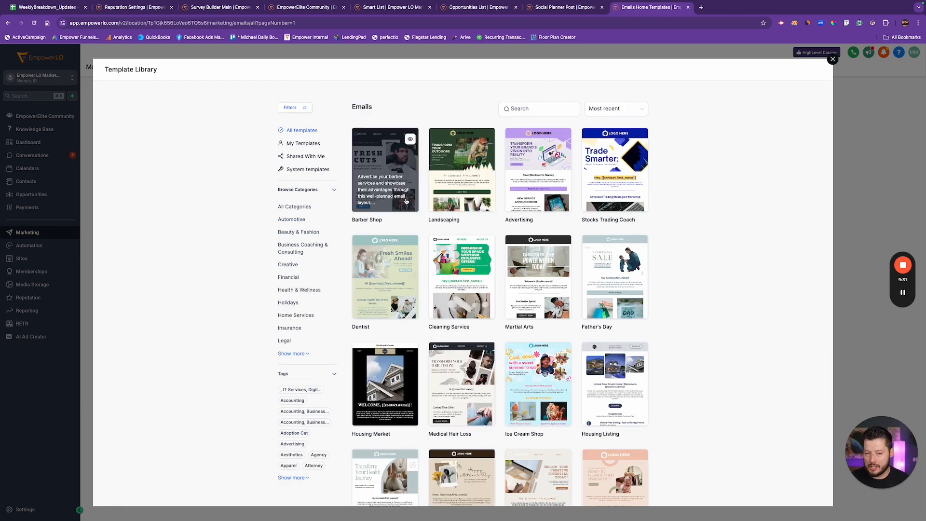
pyautogui.scroll(-3)
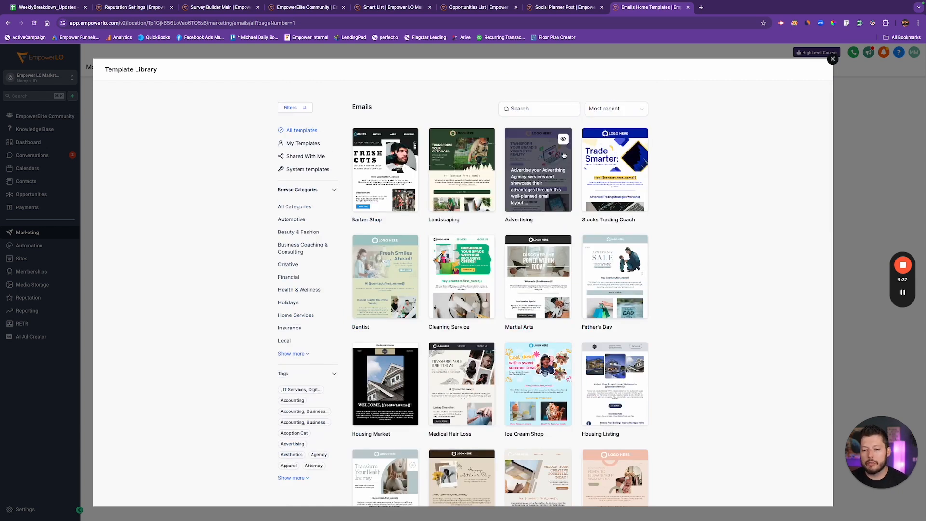
pyautogui.moveTo(516, 137)
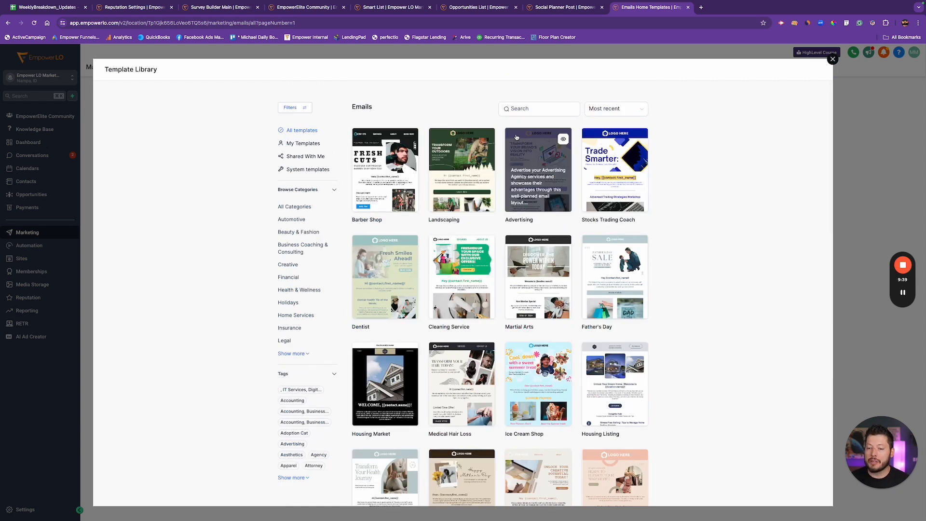
pyautogui.moveTo(549, 166)
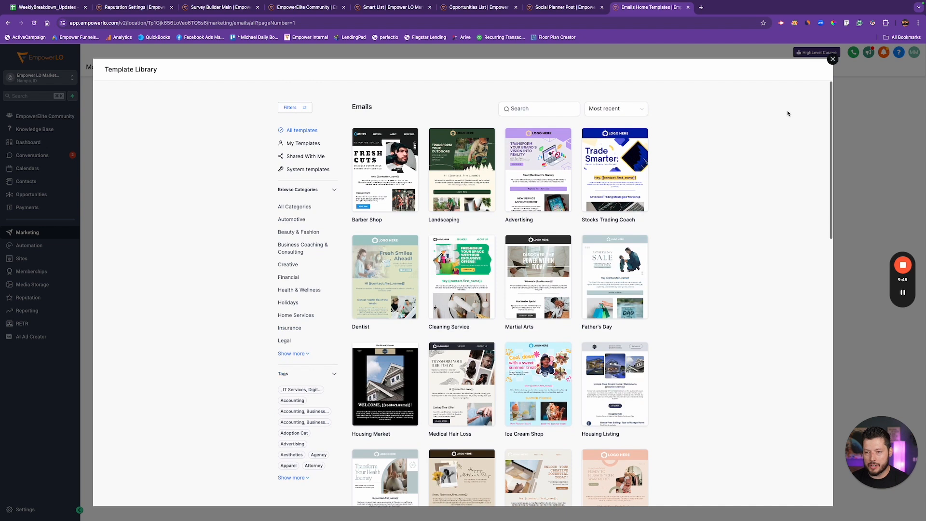
pyautogui.moveTo(461, 169)
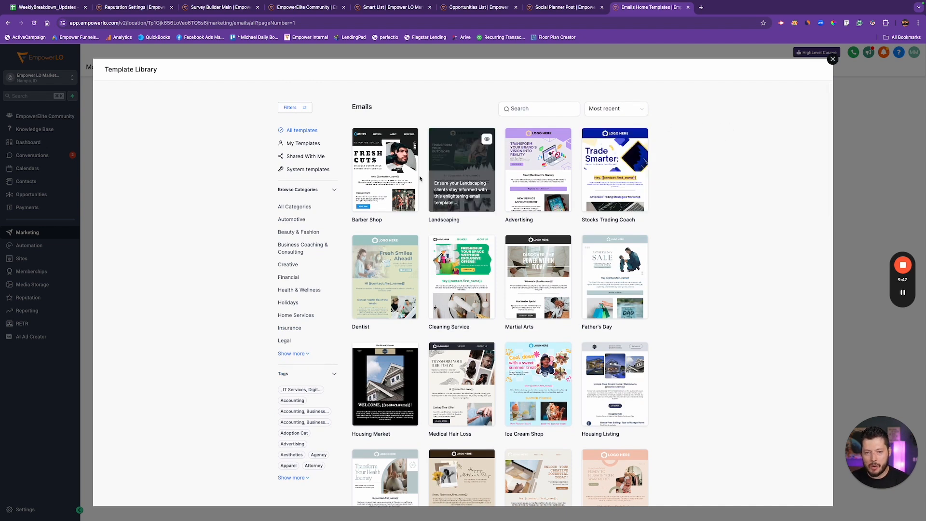
pyautogui.moveTo(296, 314)
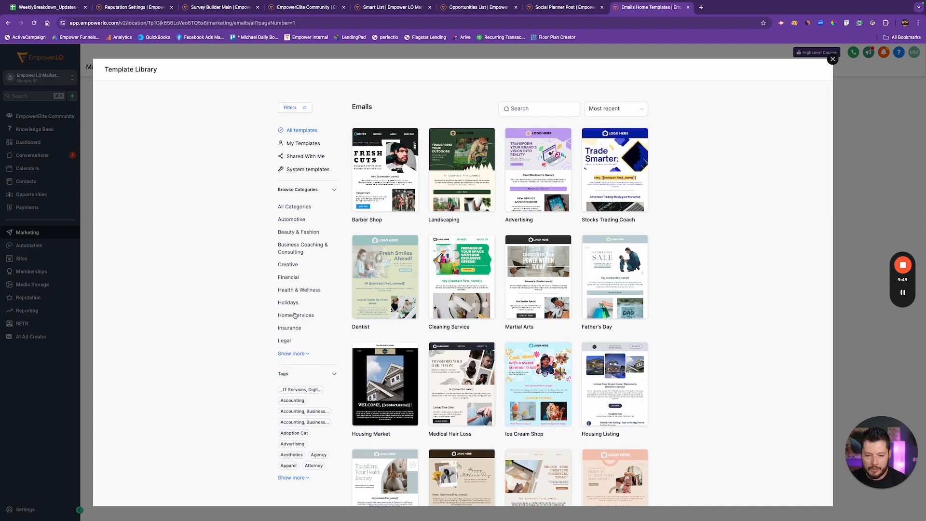
pyautogui.scroll(-3)
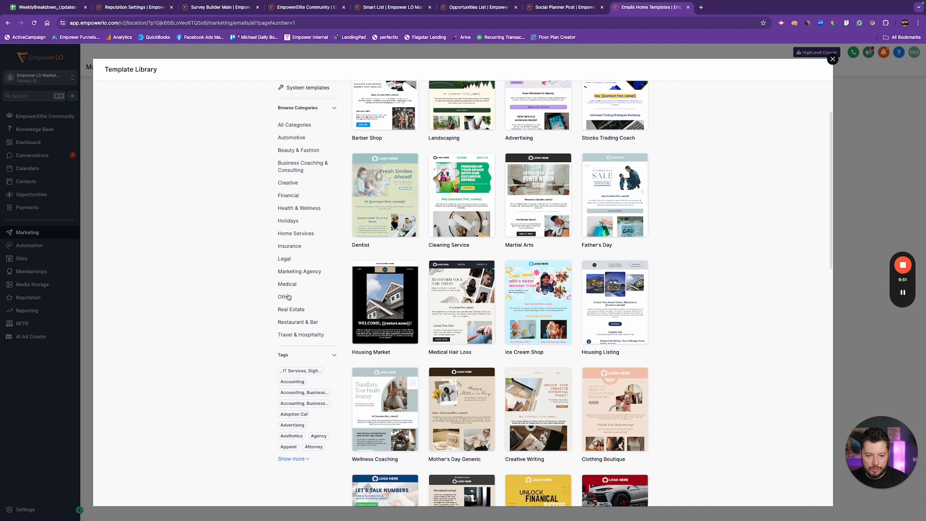
pyautogui.moveTo(297, 276)
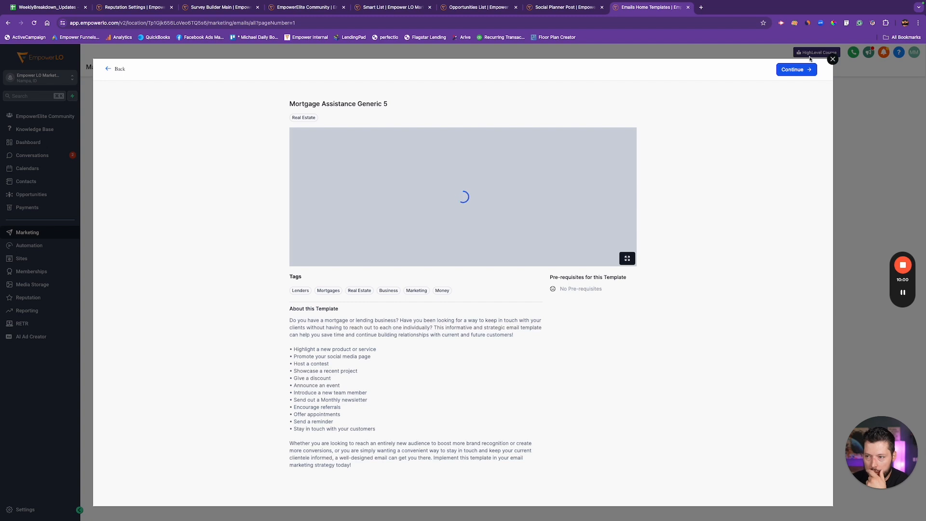
# Continue from the Mortgage Assistance Generic 5 template into the email builder.
pyautogui.click(797, 69)
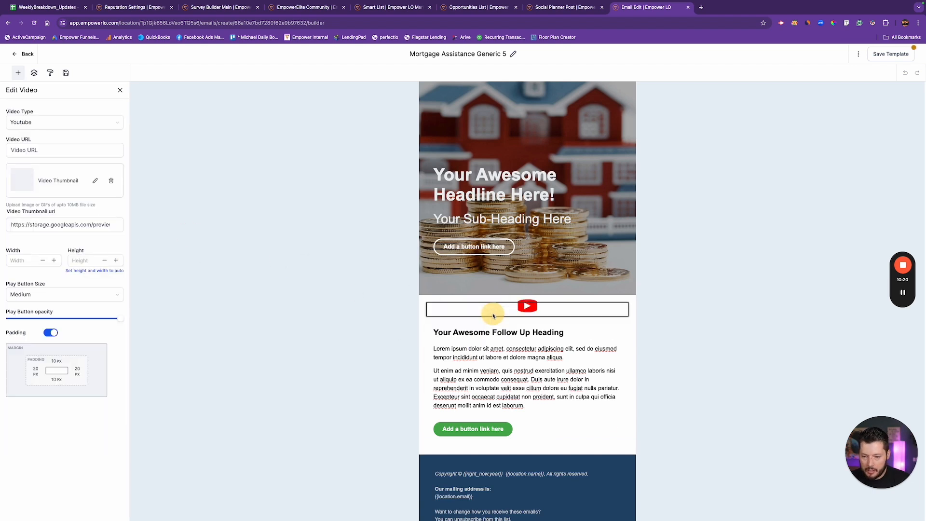
# Review the video block's Video Type options, keep YouTube as source, and leave the URL empty.
pyautogui.click(64, 149)
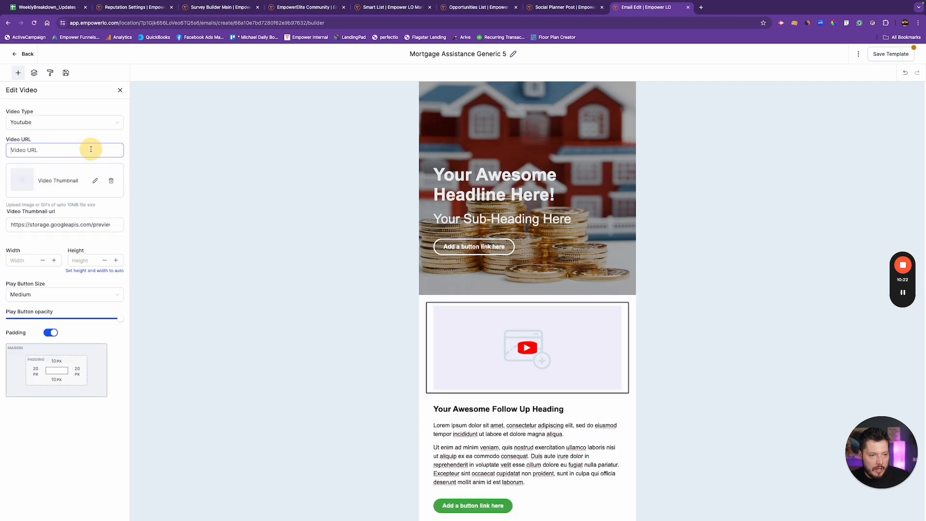
pyautogui.click(64, 123)
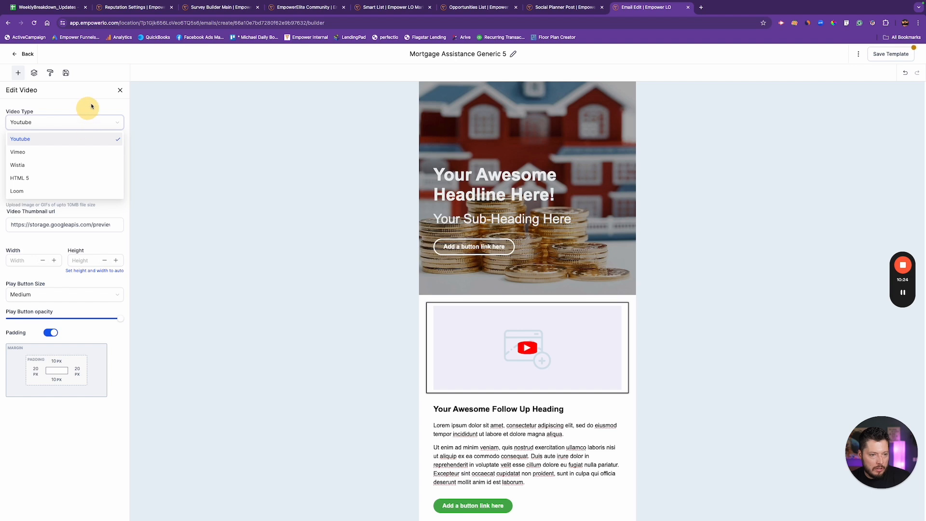
pyautogui.click(19, 139)
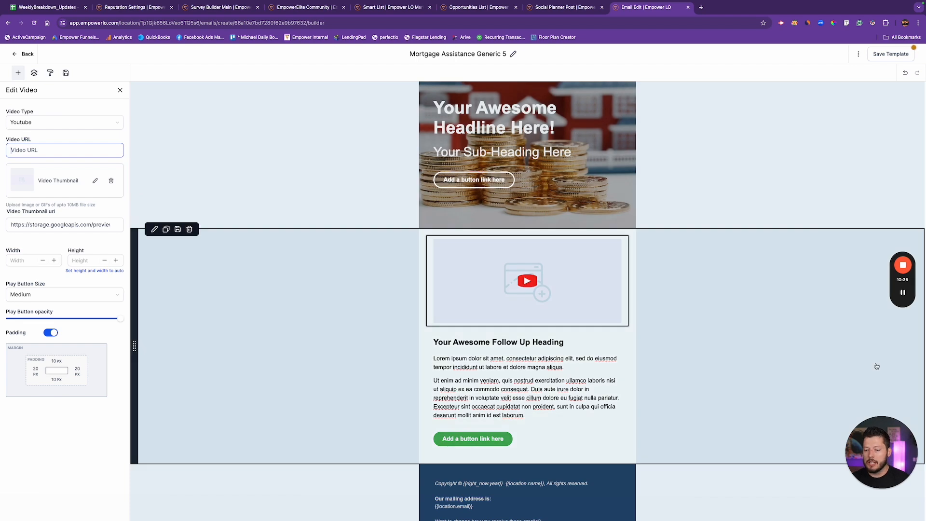
pyautogui.moveTo(631, 277)
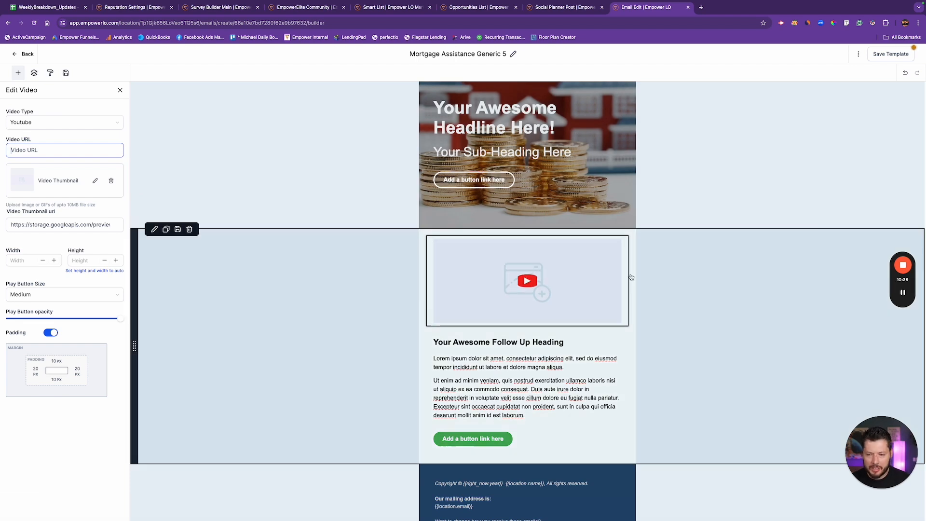
pyautogui.click(527, 281)
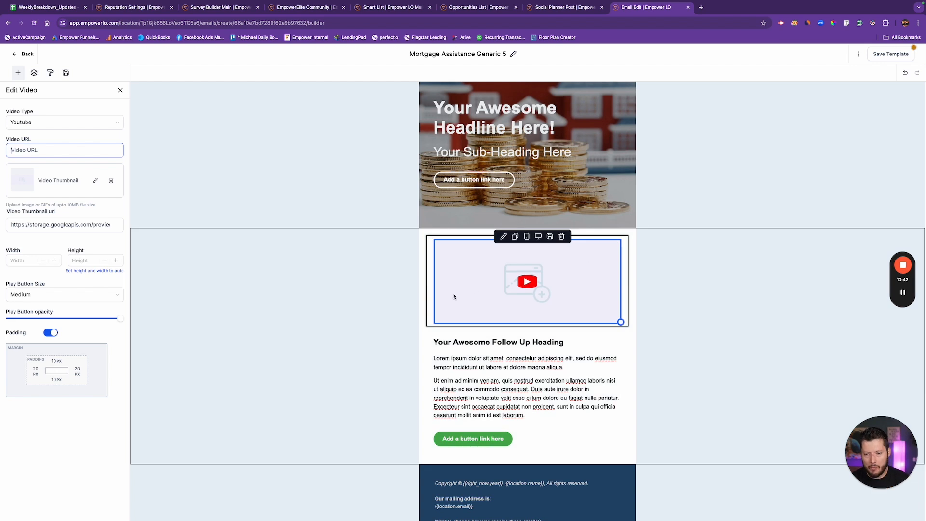
pyautogui.moveTo(489, 280)
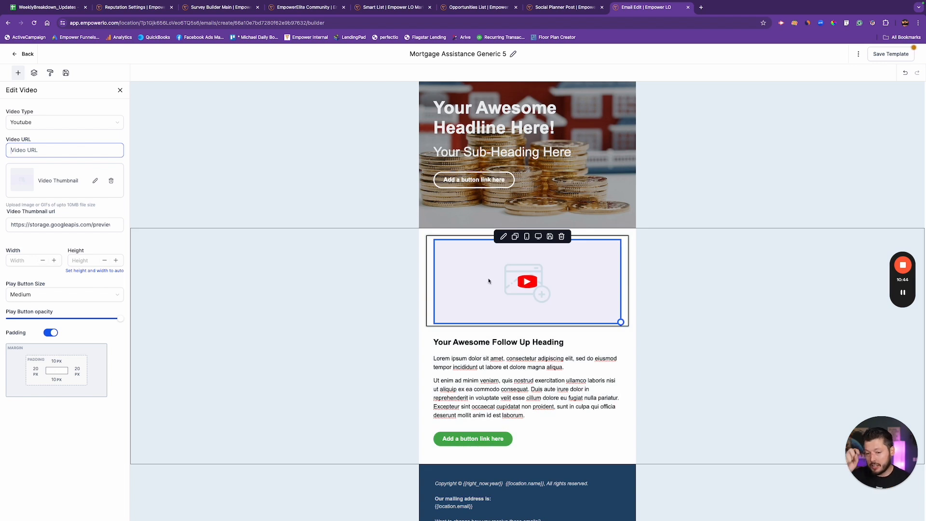
pyautogui.moveTo(404, 271)
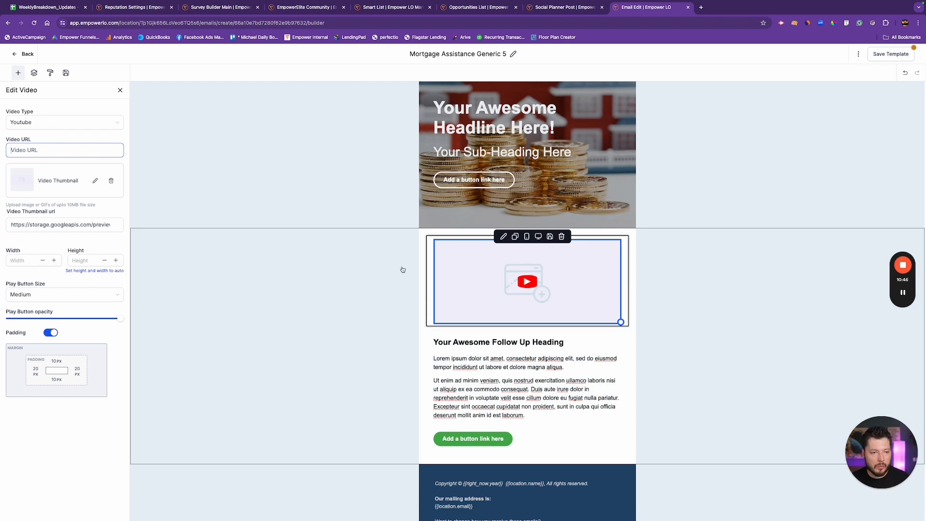